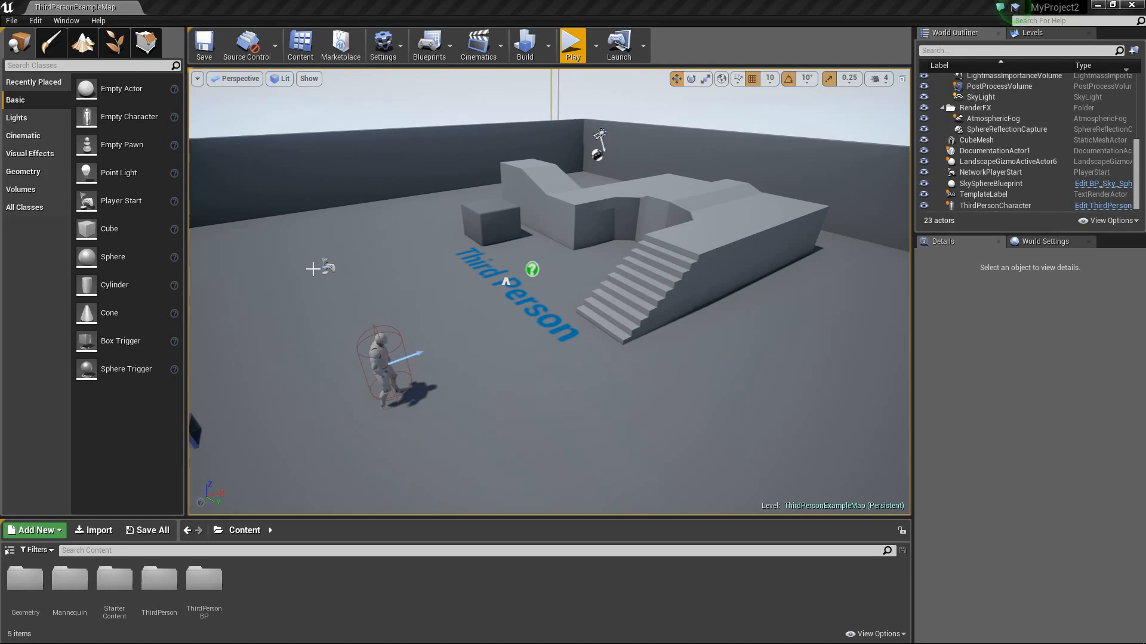
mouse_move(633, 271)
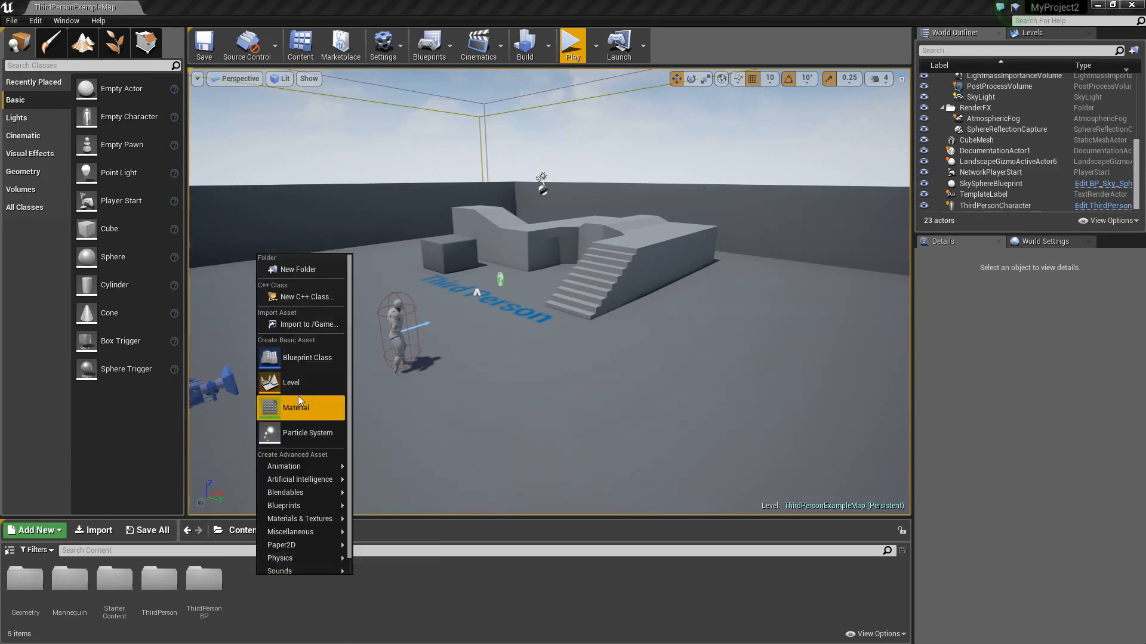
Create a new level asset named TestLevel in the Content folder and save it
left_click(296, 408)
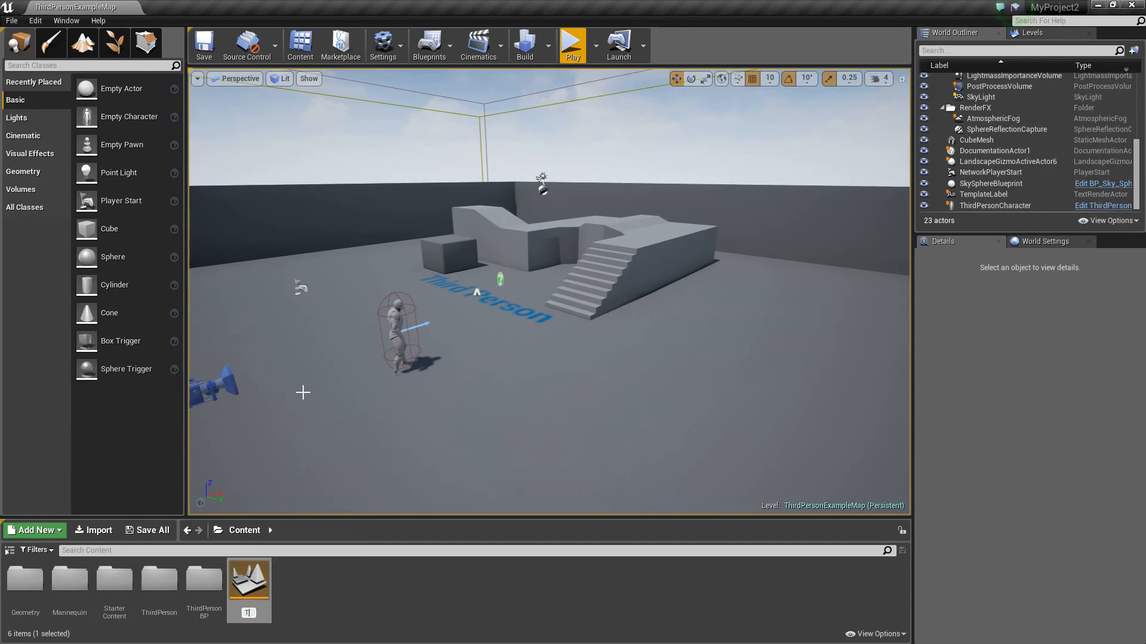
left_click(248, 583)
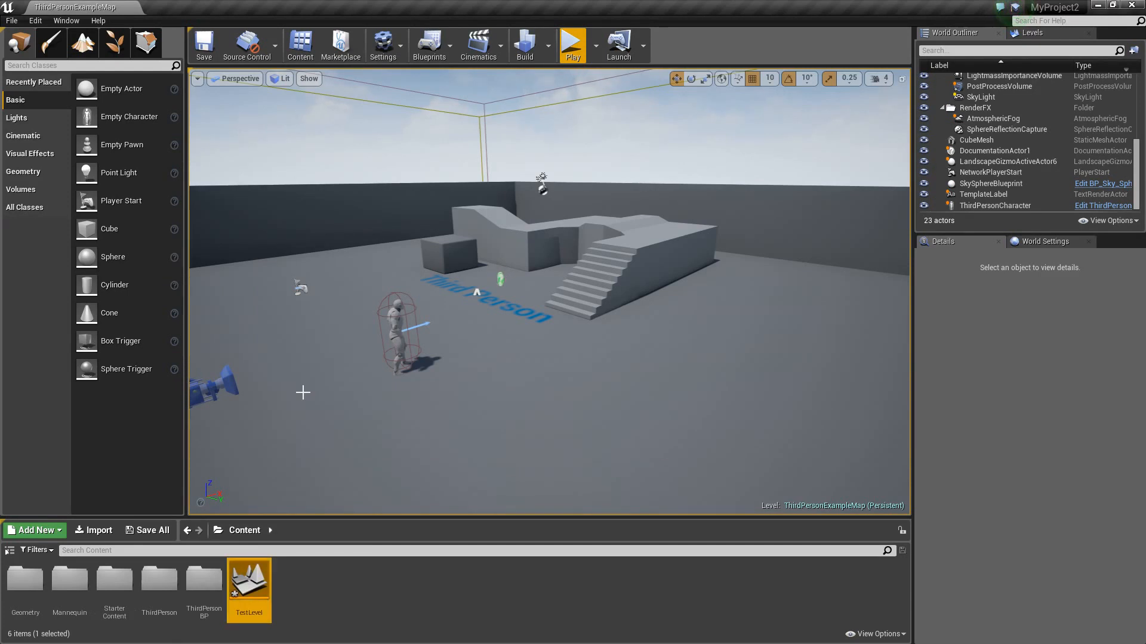
left_click(147, 530)
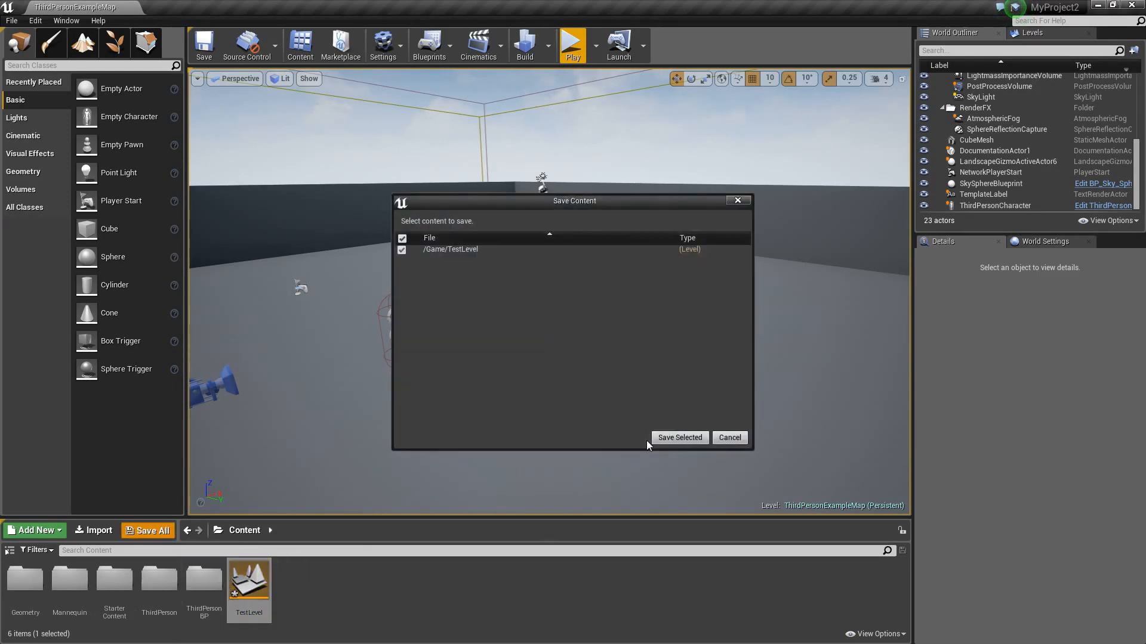
left_click(678, 437)
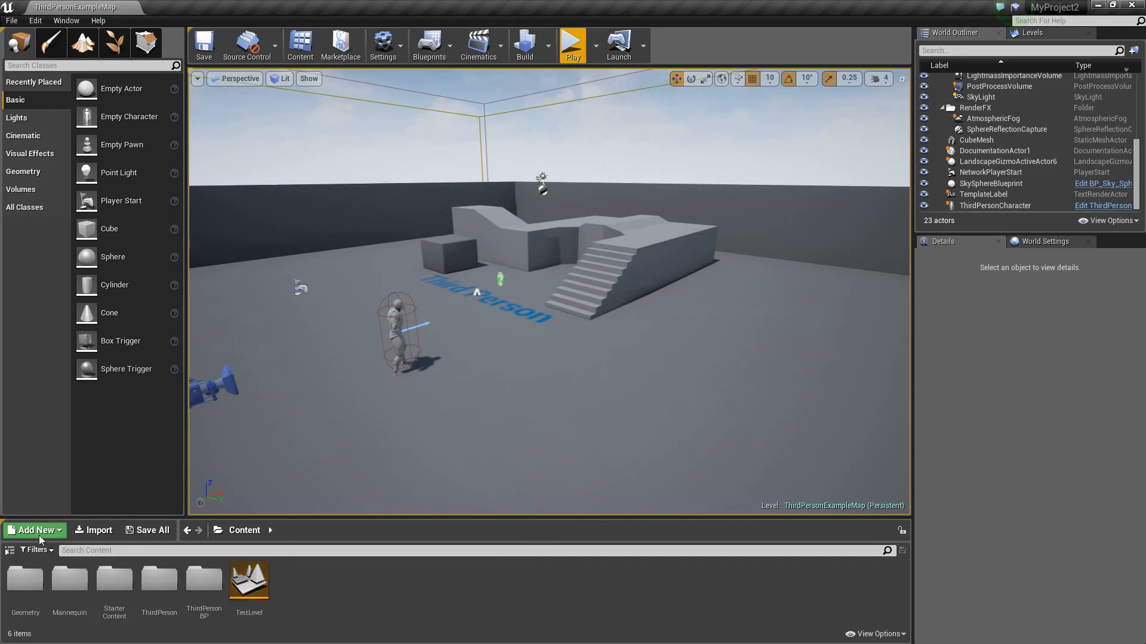
left_click(33, 530)
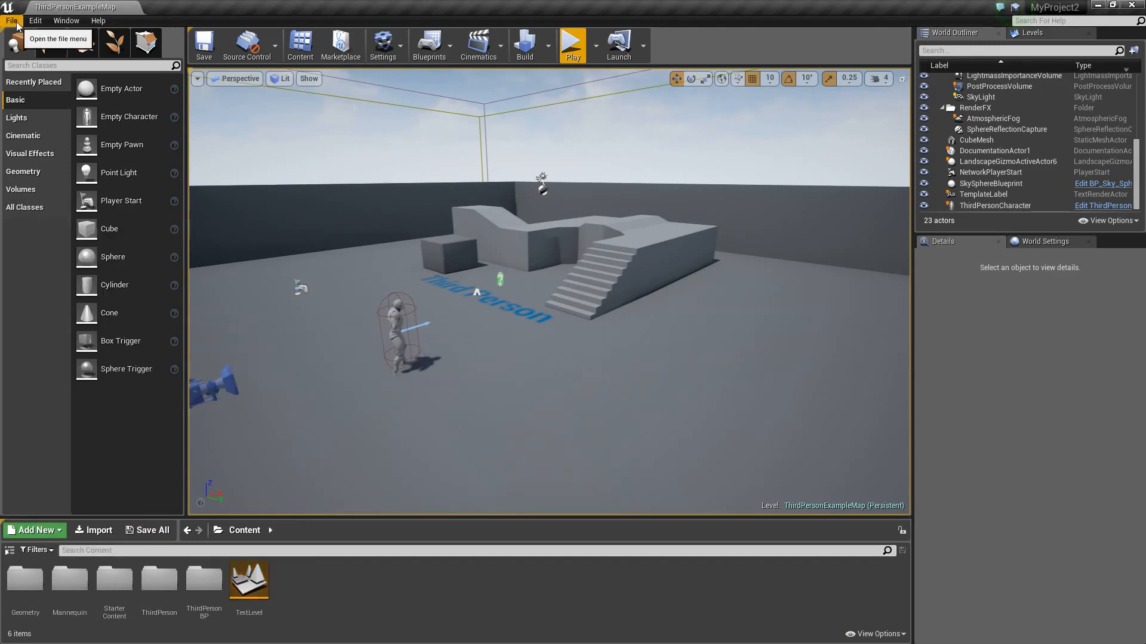
left_click(12, 21)
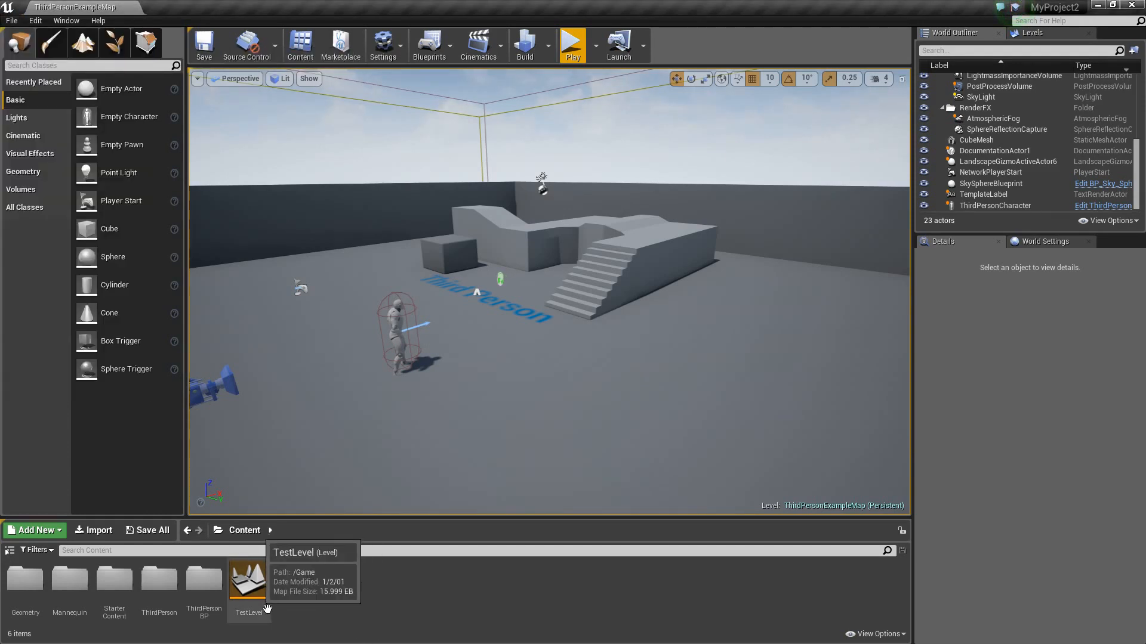
Open TestLevel and add Directional Light, Sky Light, Atmospheric Fog, Post Process Volume and BP_Sky_Sphere
double_click(248, 580)
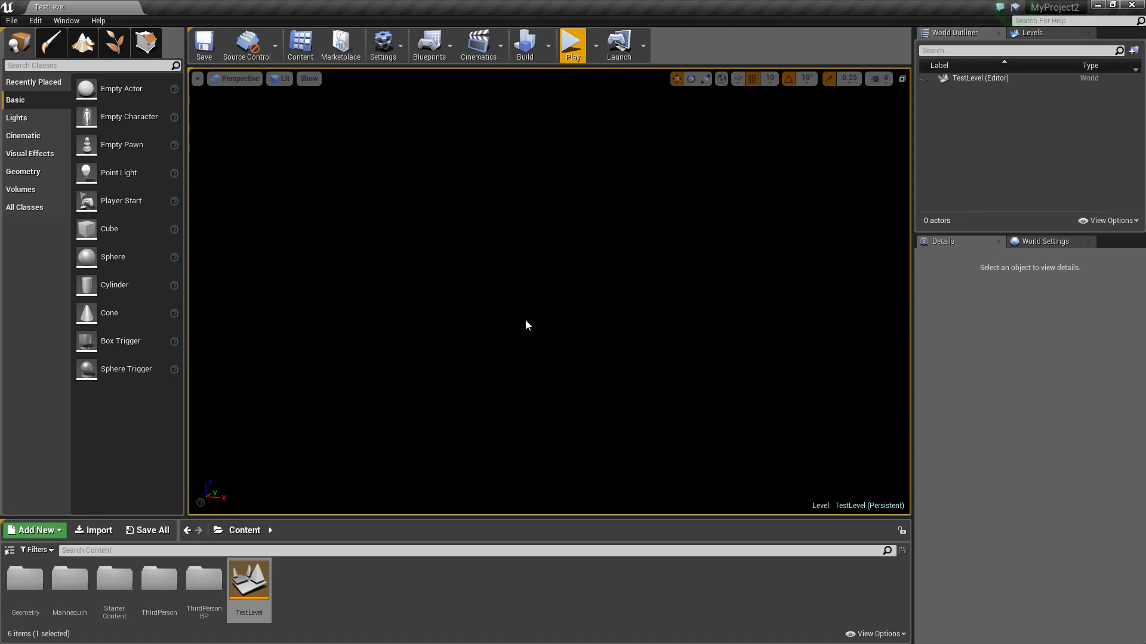
mouse_move(17, 42)
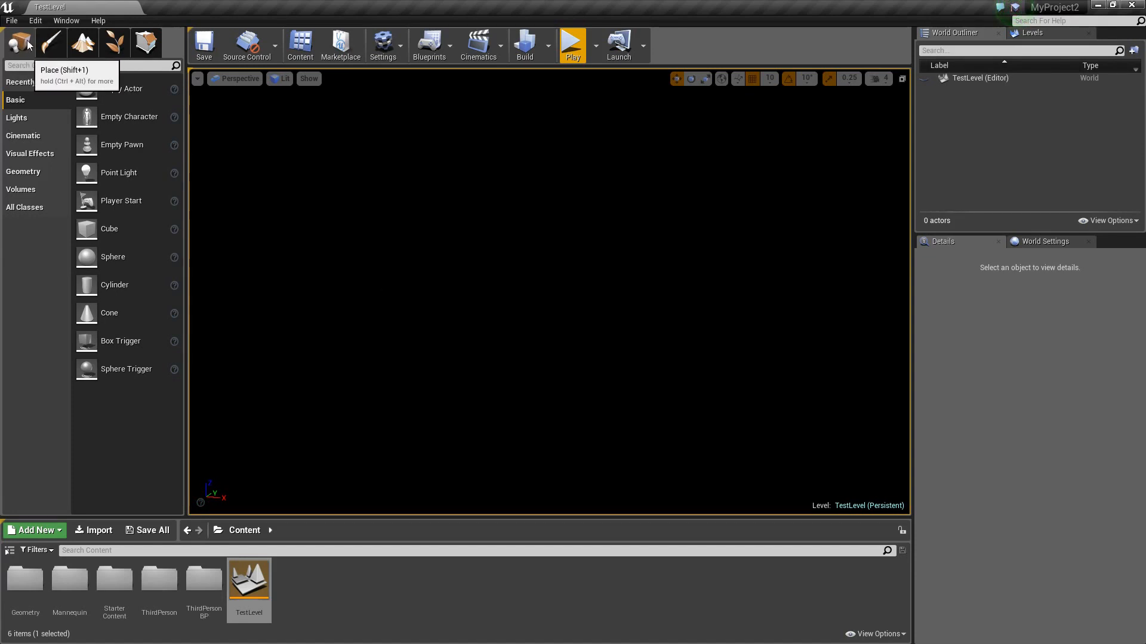
mouse_move(29, 127)
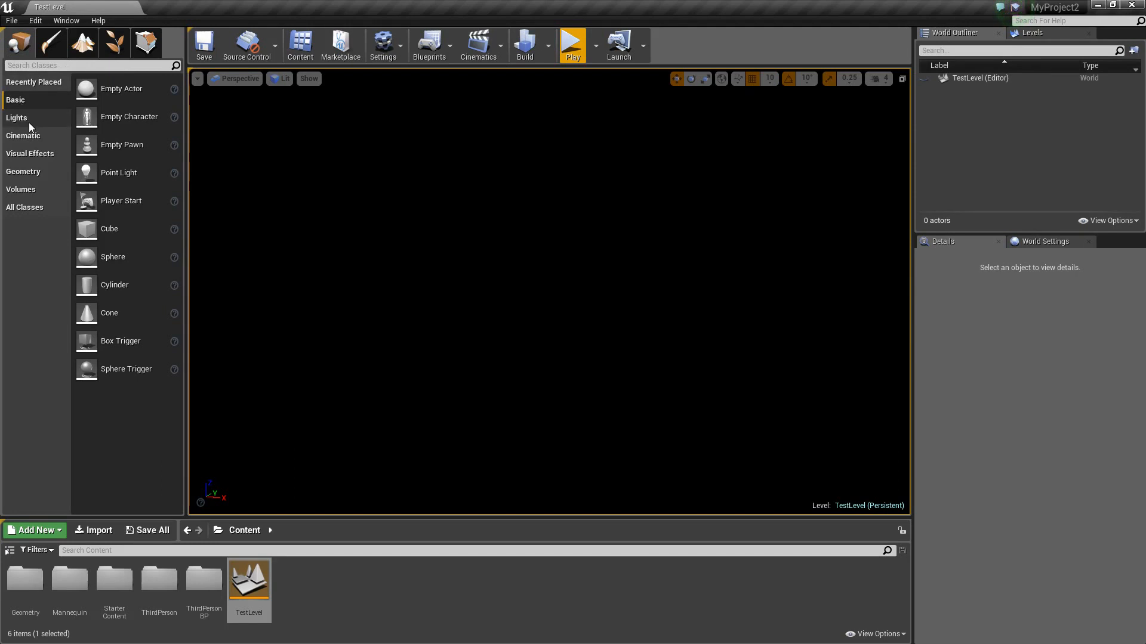
left_click(17, 117)
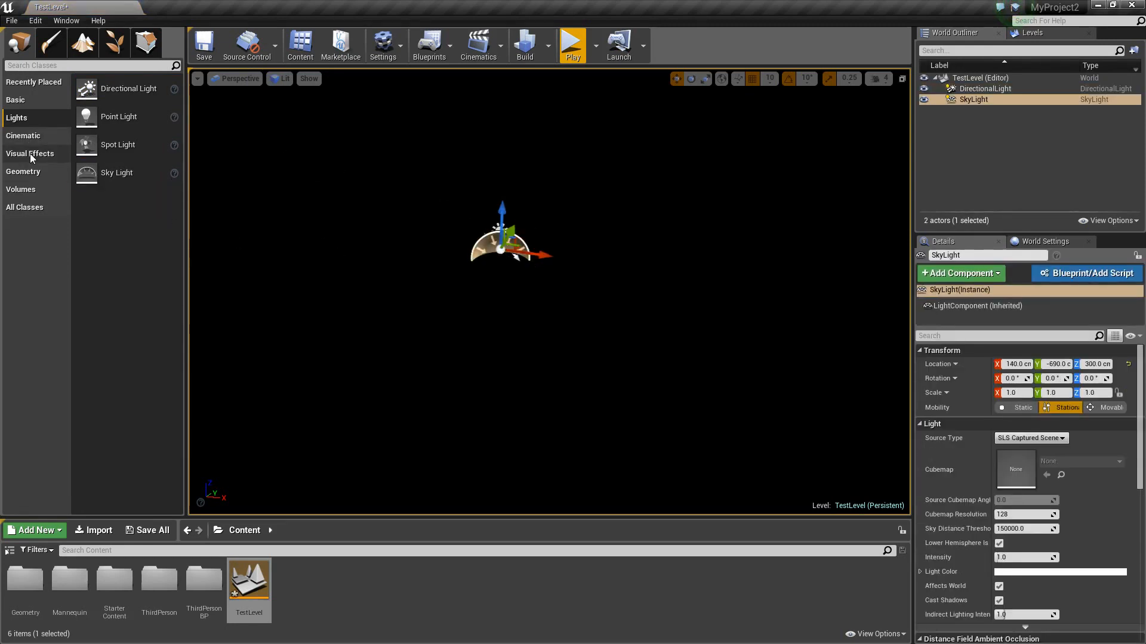
left_click(30, 153)
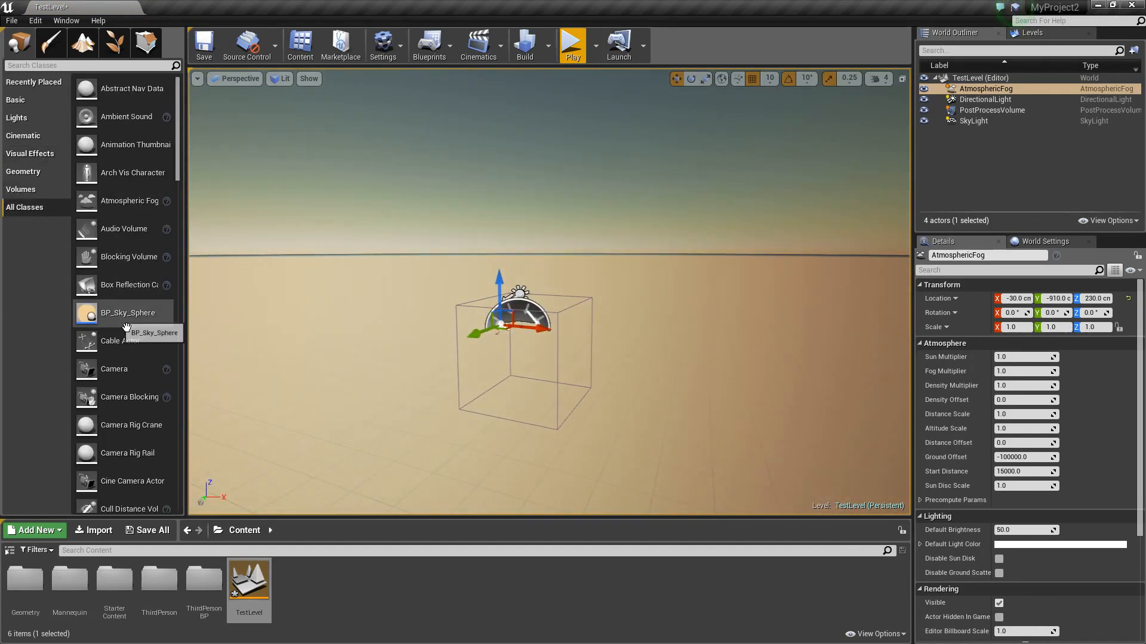
left_click(128, 312)
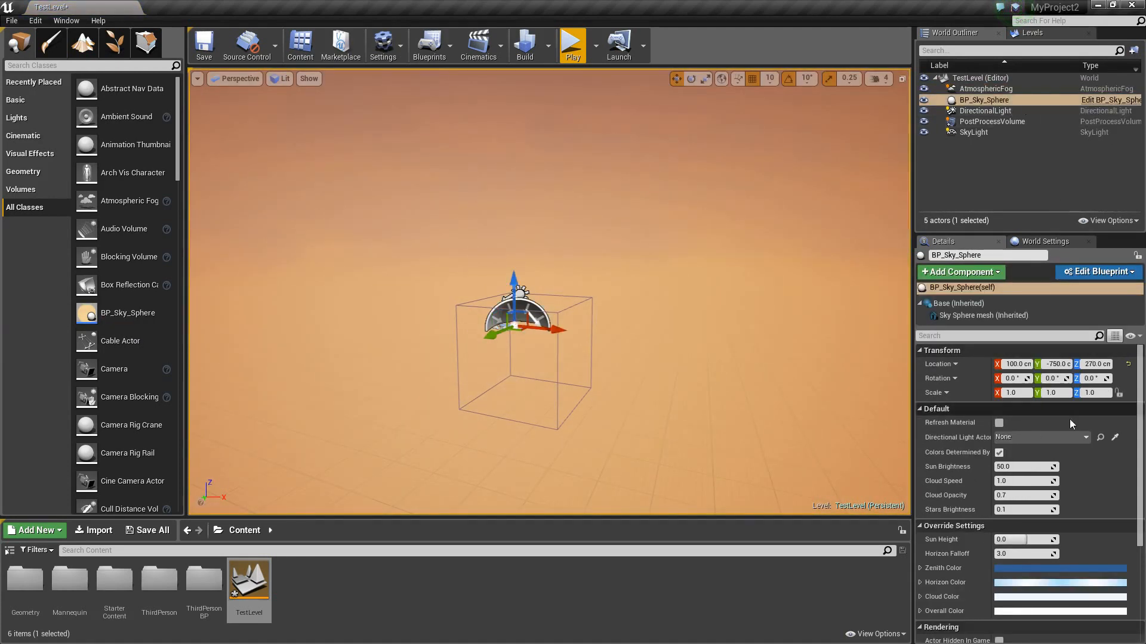
mouse_move(1022, 444)
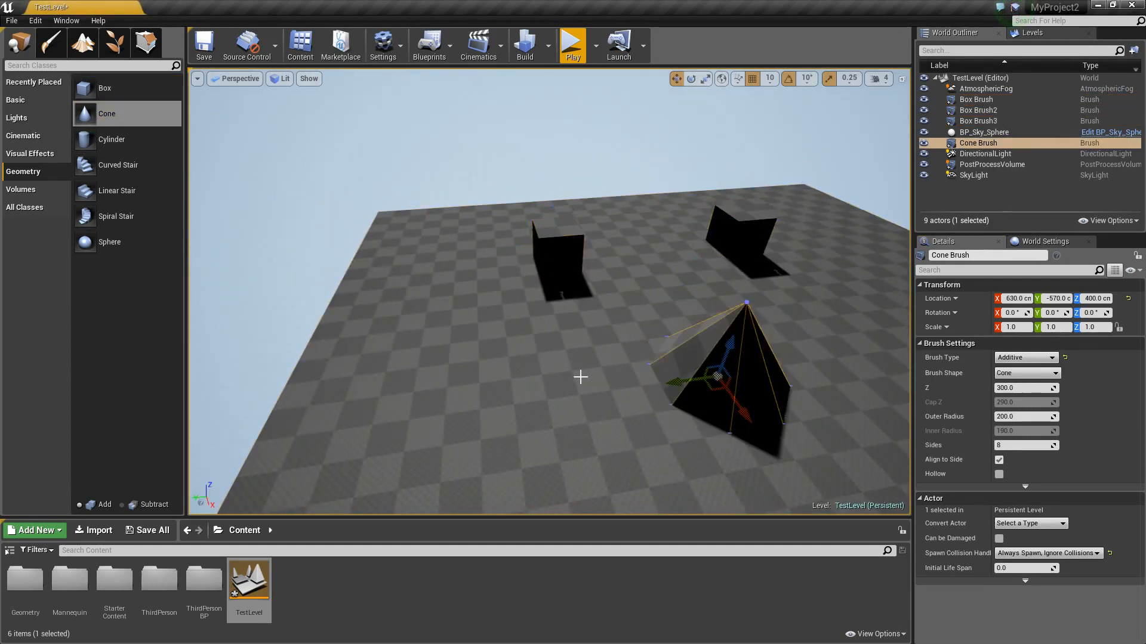
Place Box, Cone, Cylinder, Linear Stair and Spiral Stair brushes in TestLevel
left_click(111, 139)
type("16")
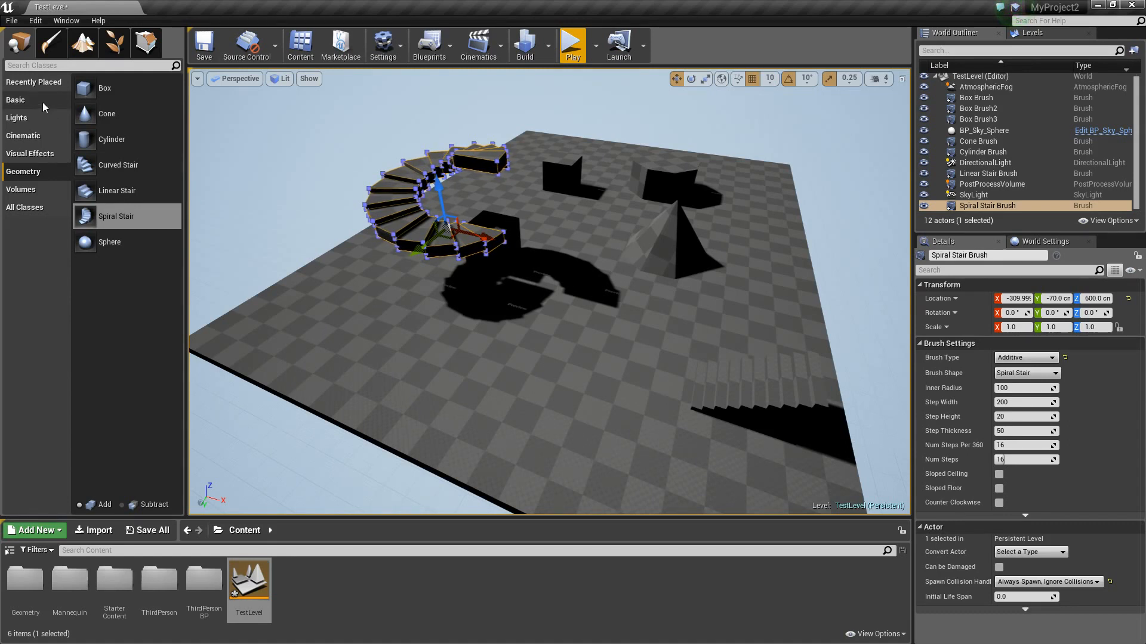
left_click(16, 100)
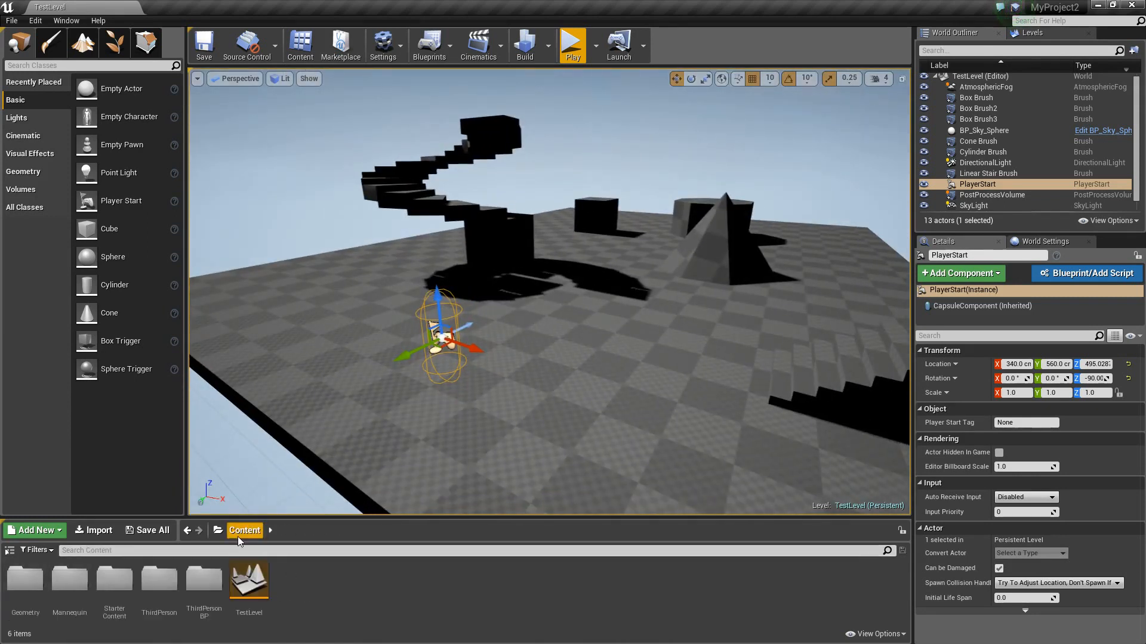
mouse_move(205, 590)
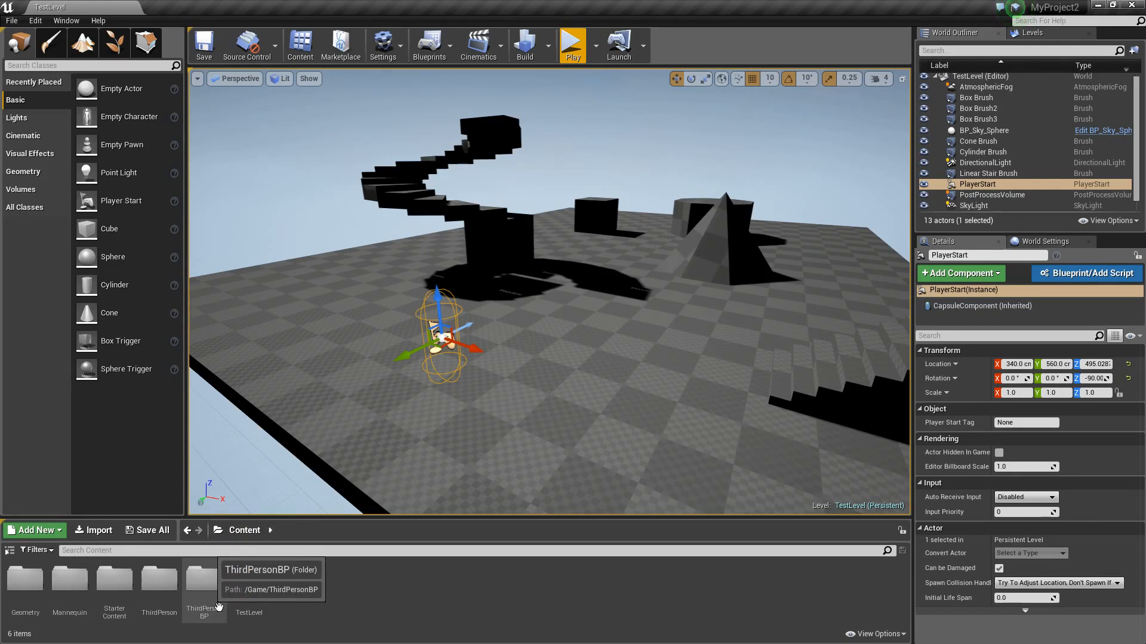
Open ThirdPersonExampleMap from the ThirdPersonBP > Maps folder
double_click(205, 581)
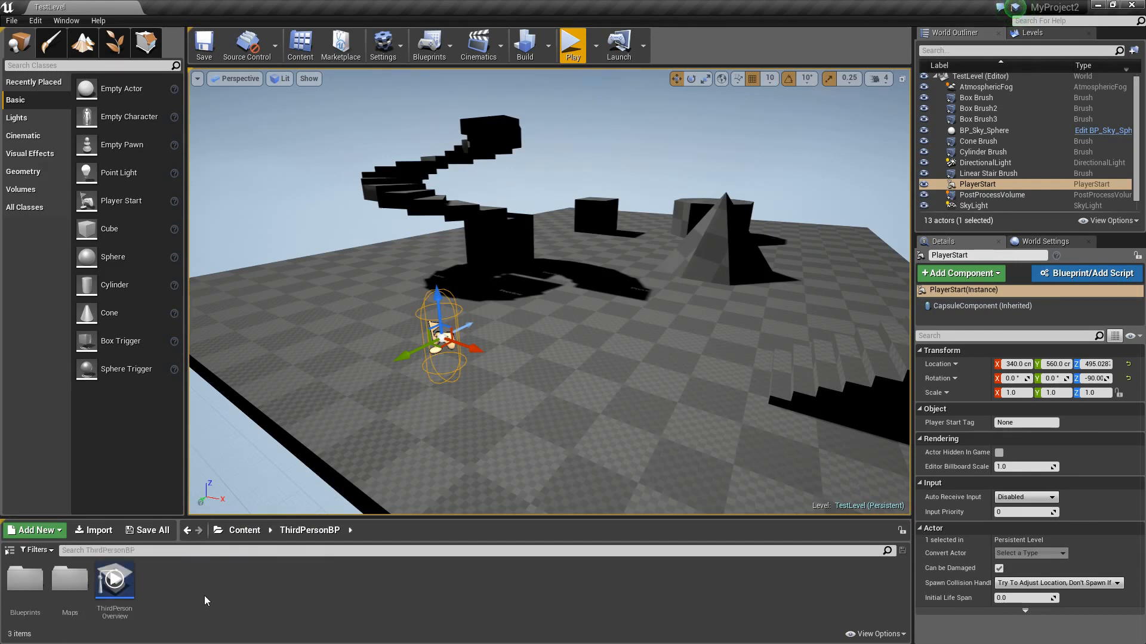
double_click(115, 578)
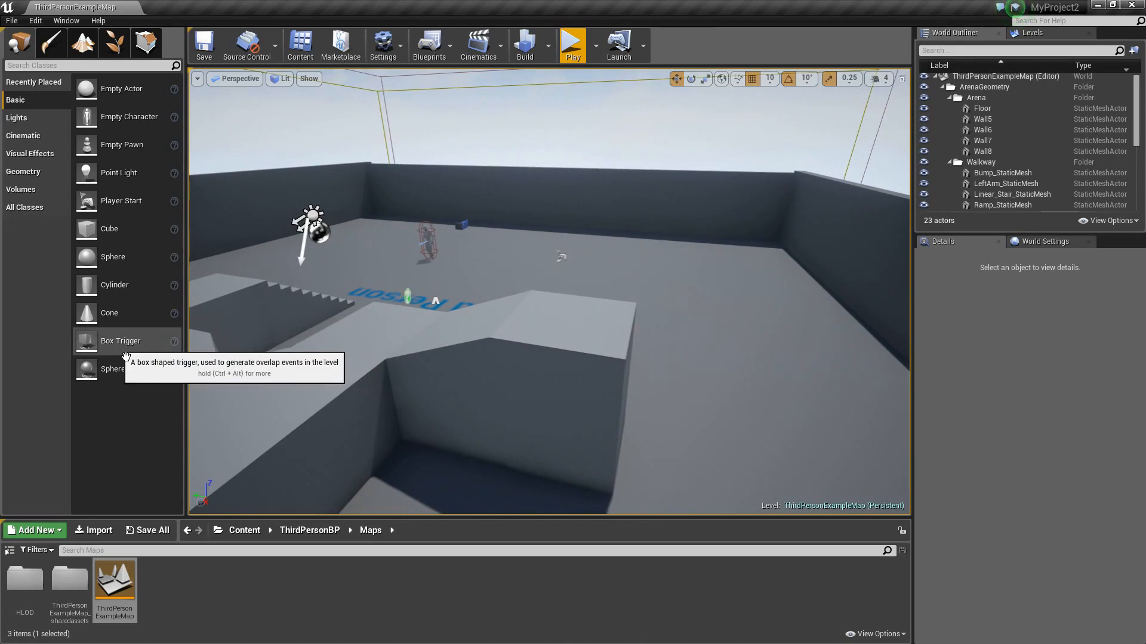
Place a Box Trigger on the raised walkway beside the ThirdPerson lettering
left_click_drag(120, 341, 578, 310)
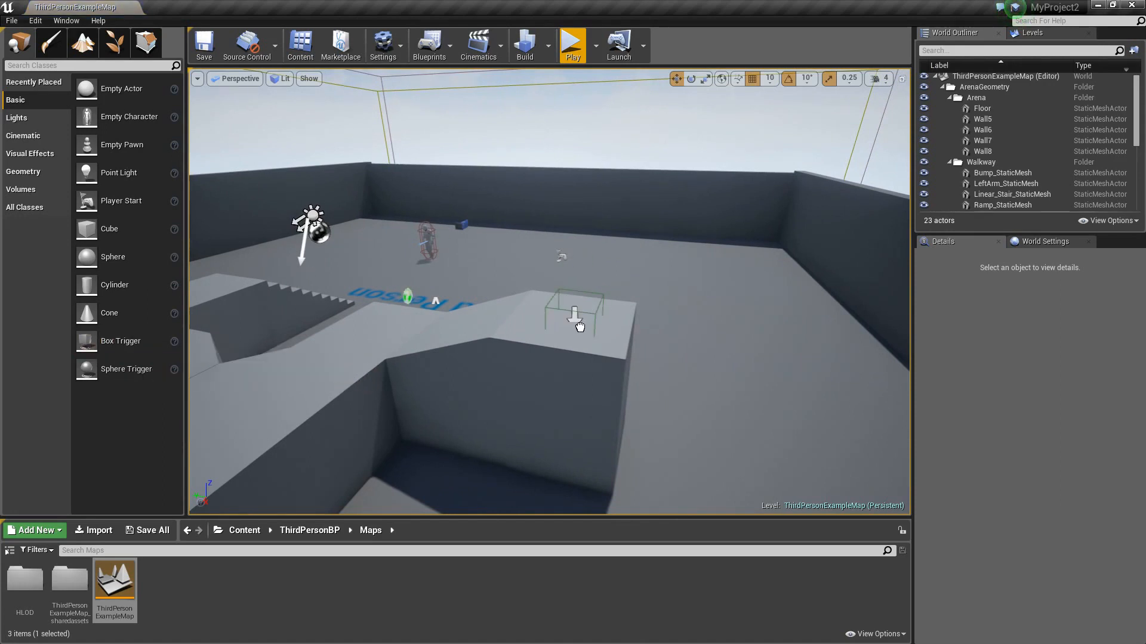
left_click(576, 300)
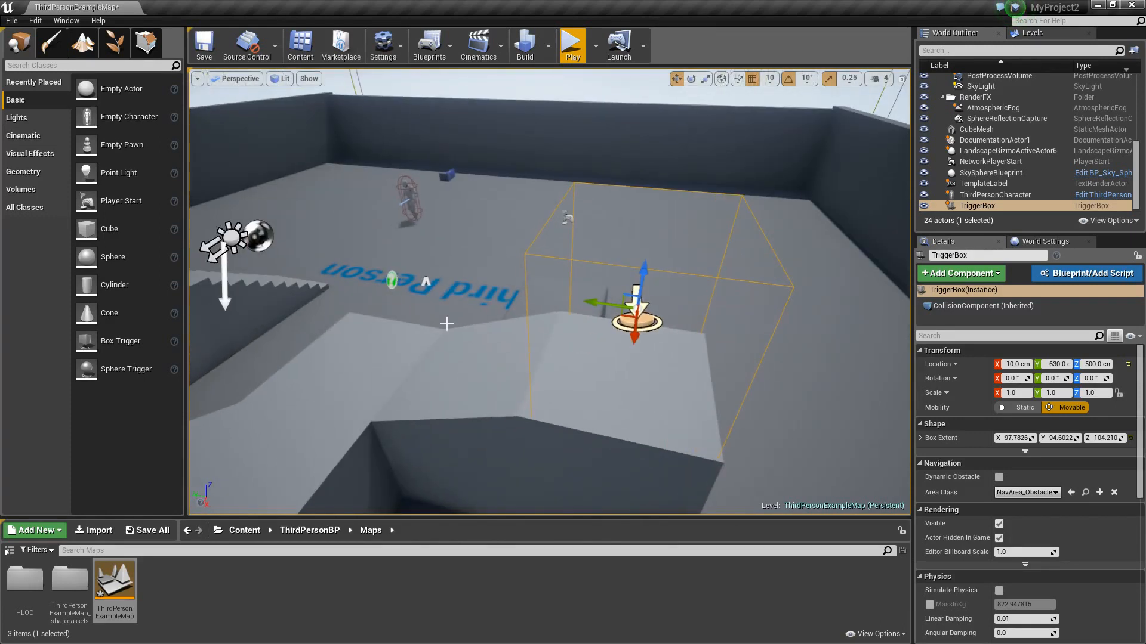
left_click(203, 45)
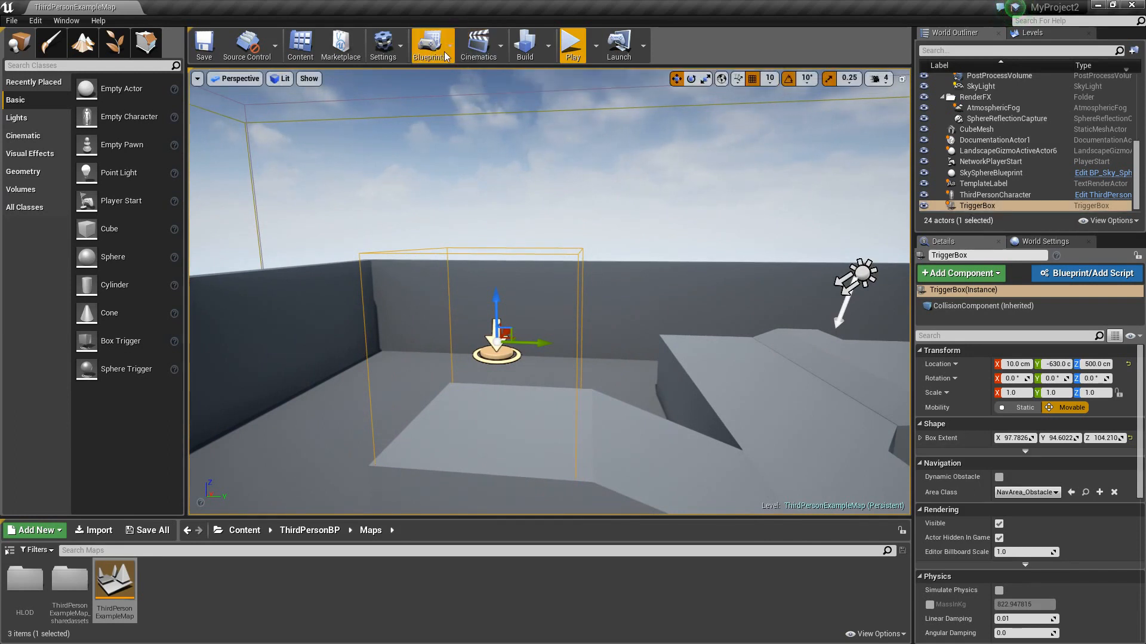
Open the level blueprint and add an On Actor Begin Overlap event for Trigger Box 1
left_click(432, 45)
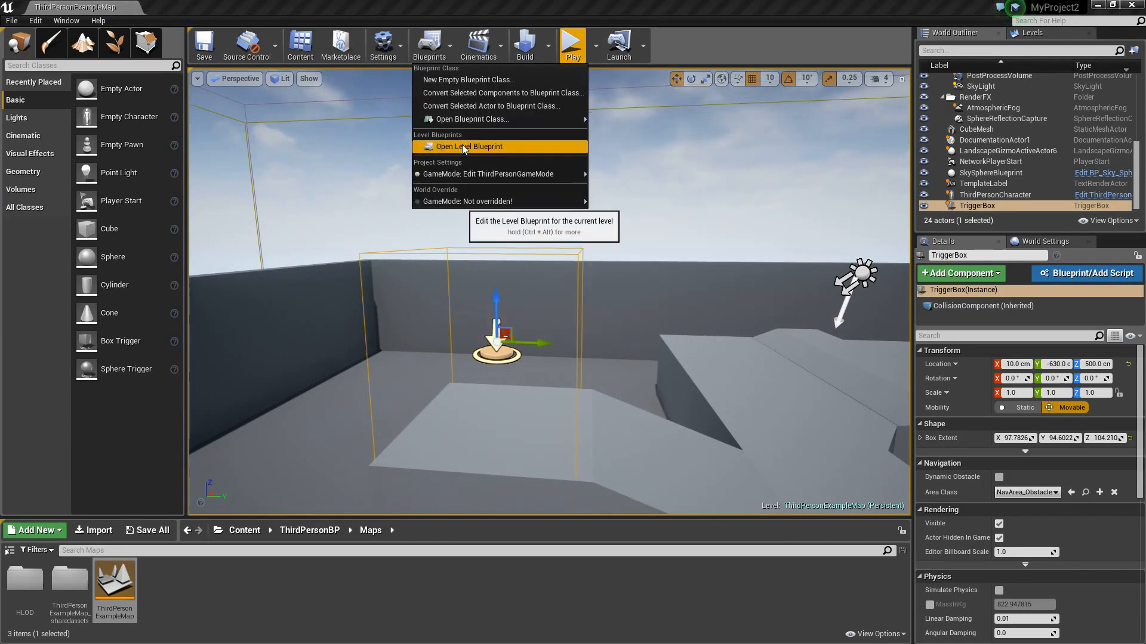
left_click(468, 146)
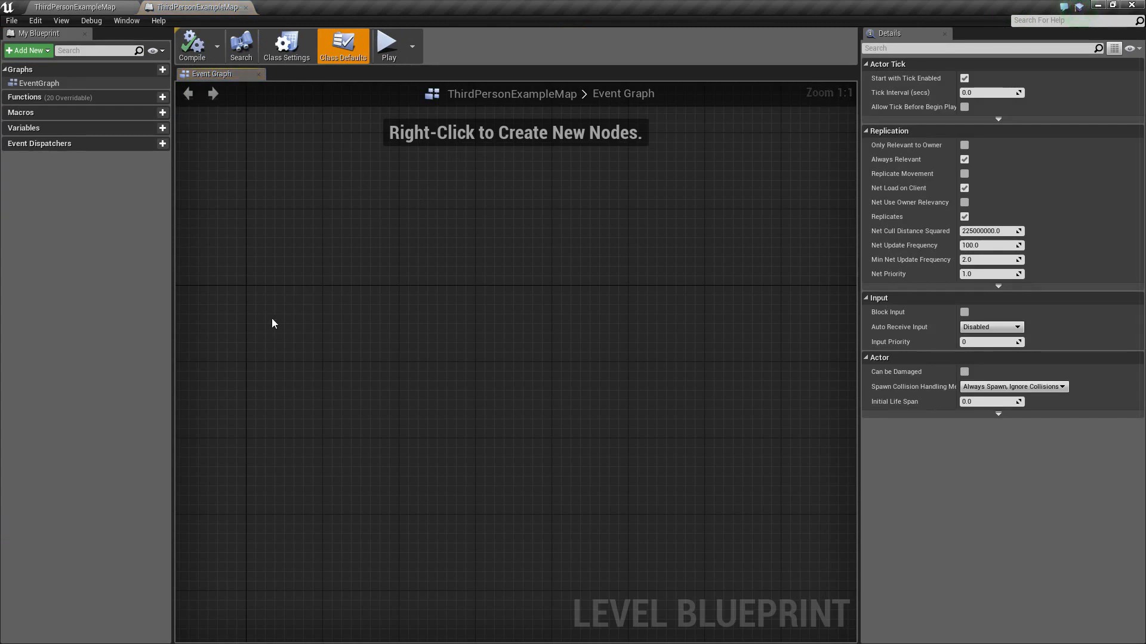
right_click(273, 323)
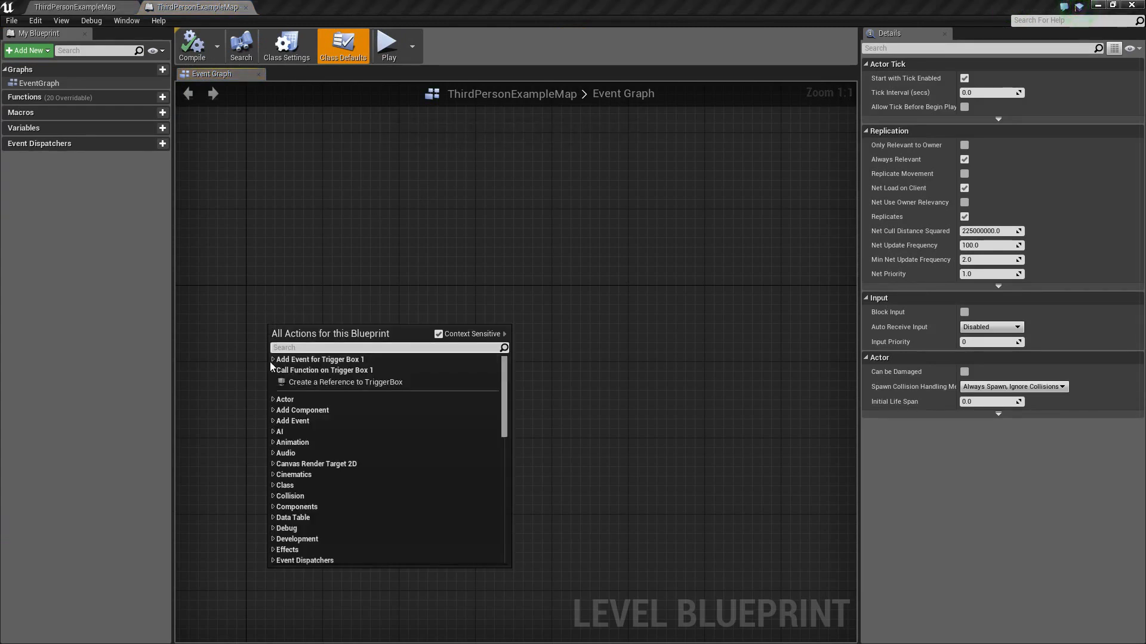
left_click(273, 359)
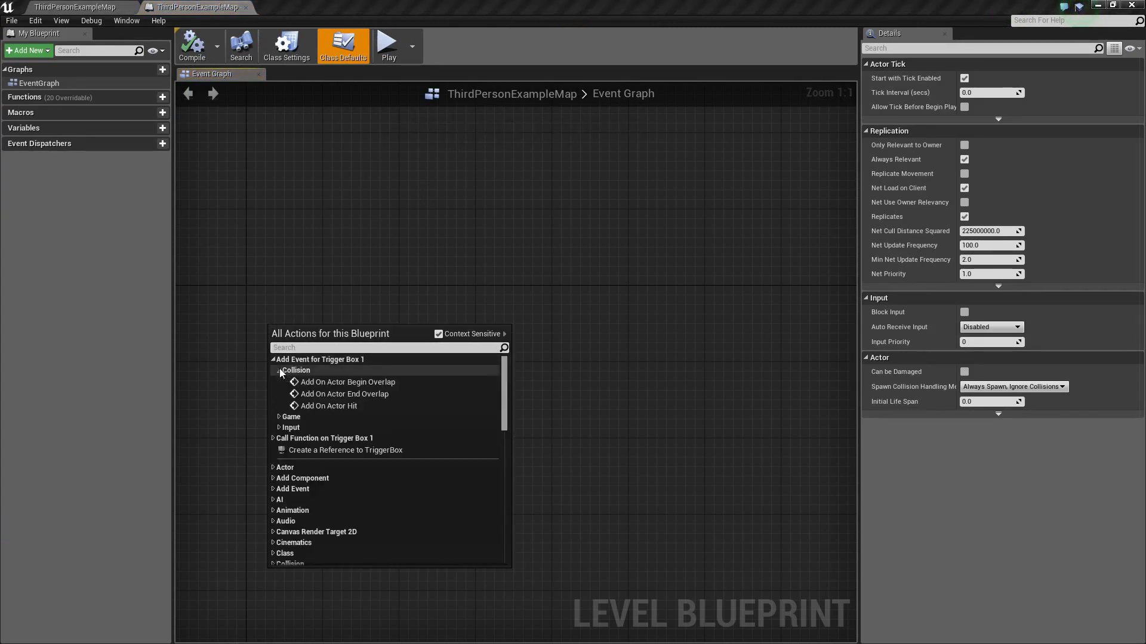
mouse_move(346, 382)
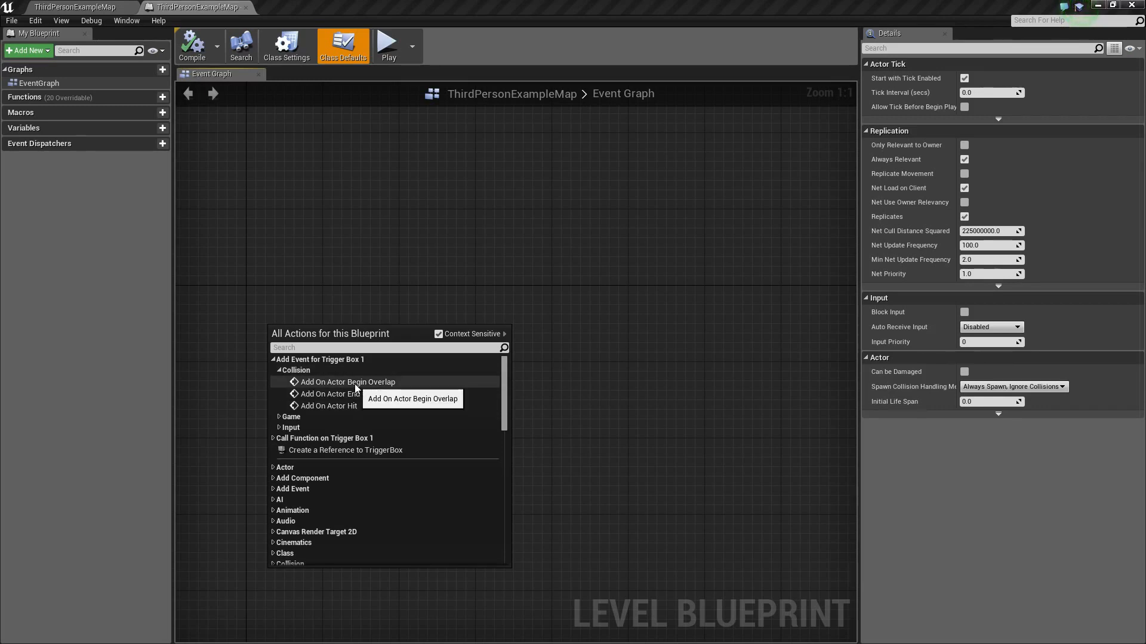
left_click(345, 381)
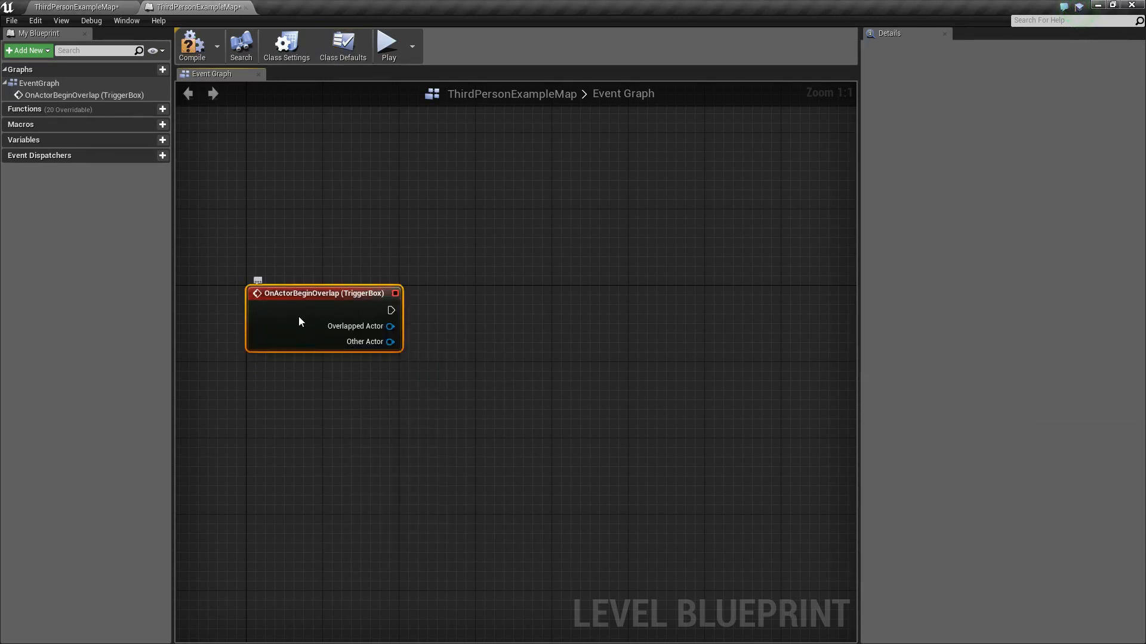
left_click_drag(322, 292, 261, 284)
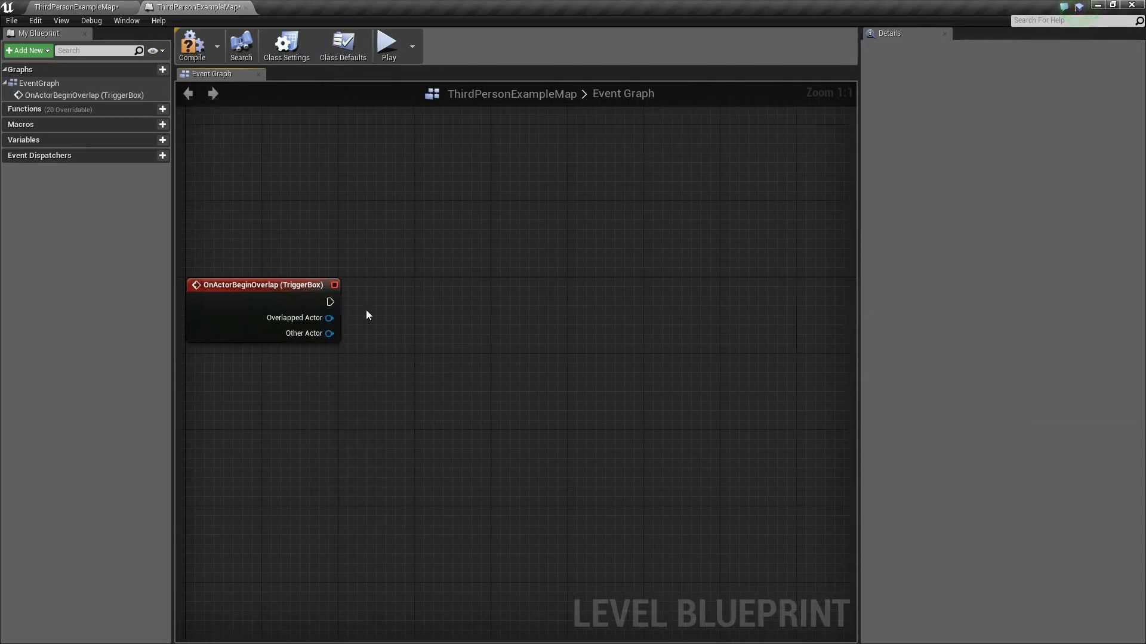
left_click_drag(260, 284, 257, 263)
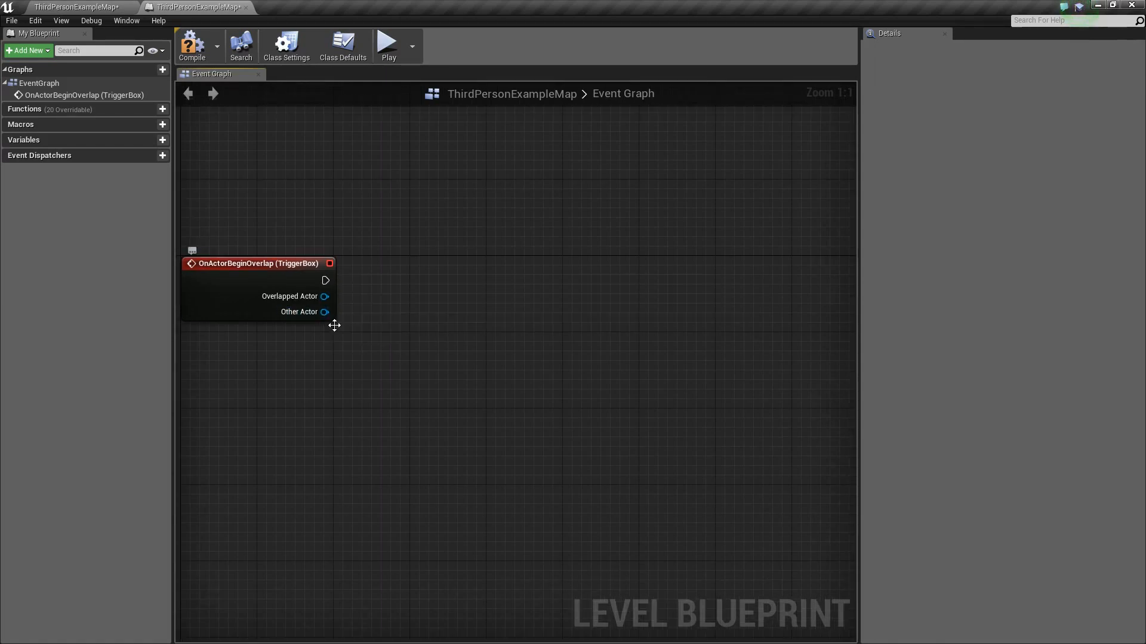
Feed the overlap's Other Actor into a Cast To ThirdPersonCharacter node
left_click_drag(323, 312, 366, 307)
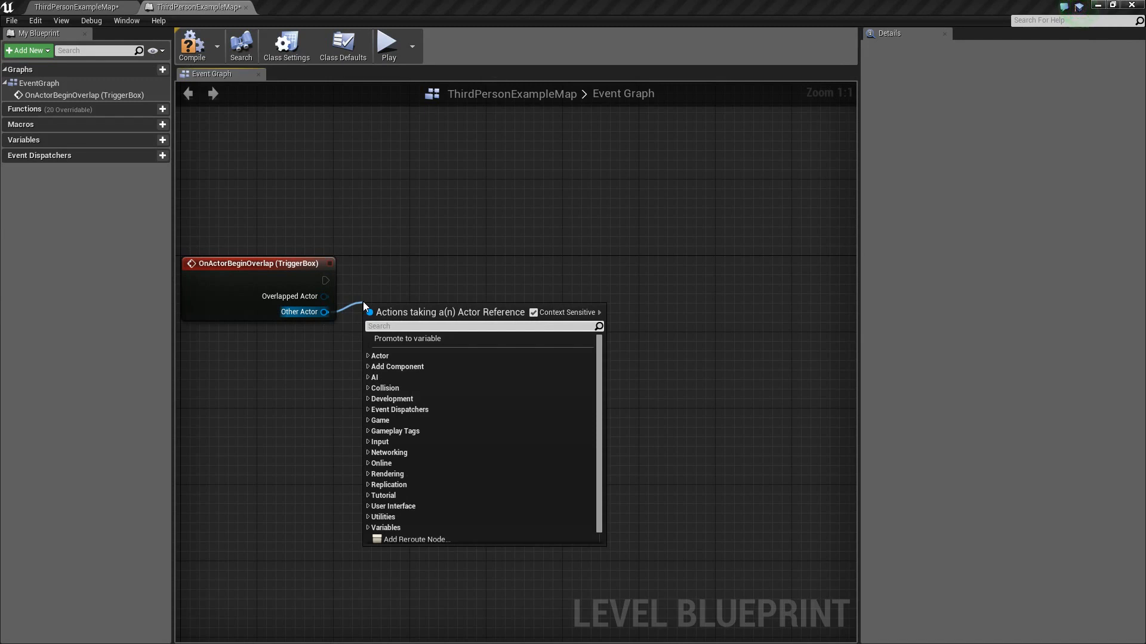
type("cast to thir")
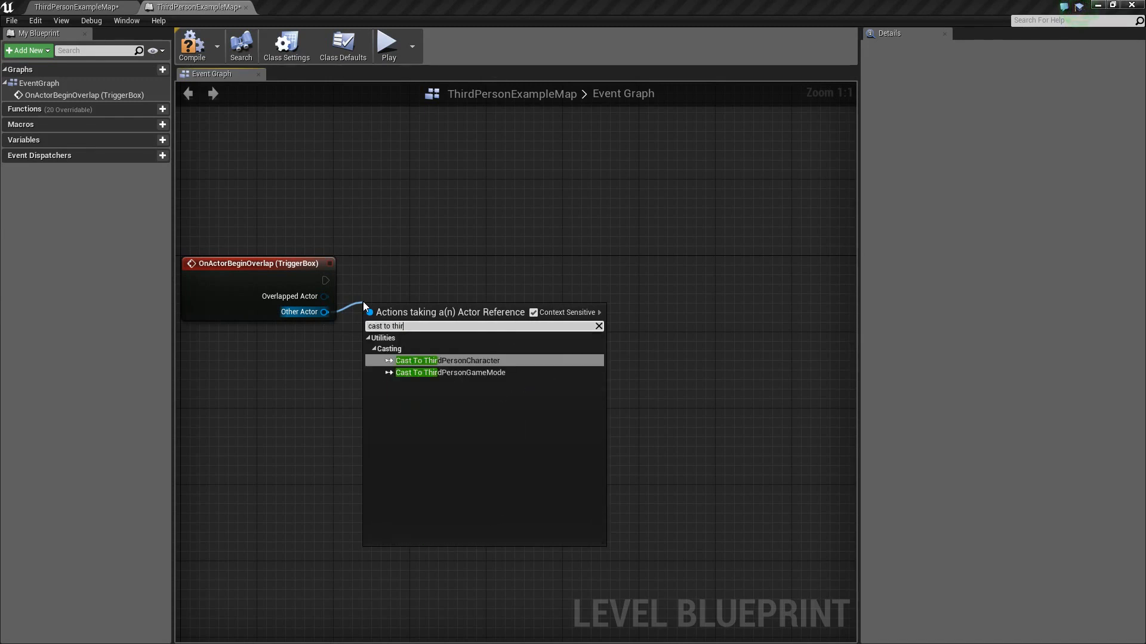
left_click(446, 361)
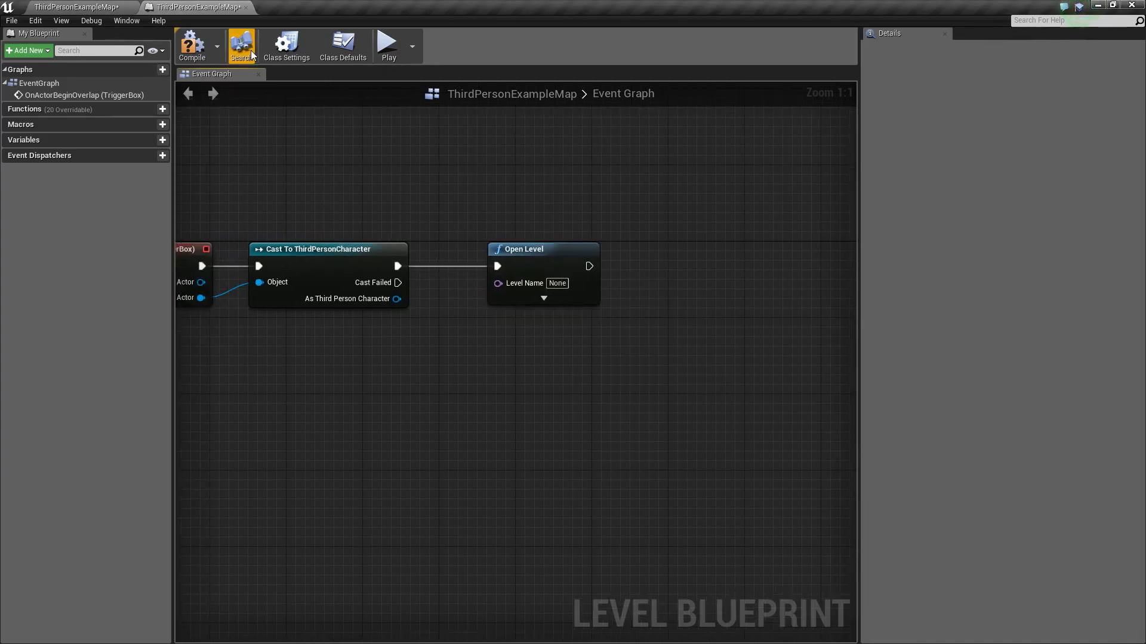
mouse_move(524, 283)
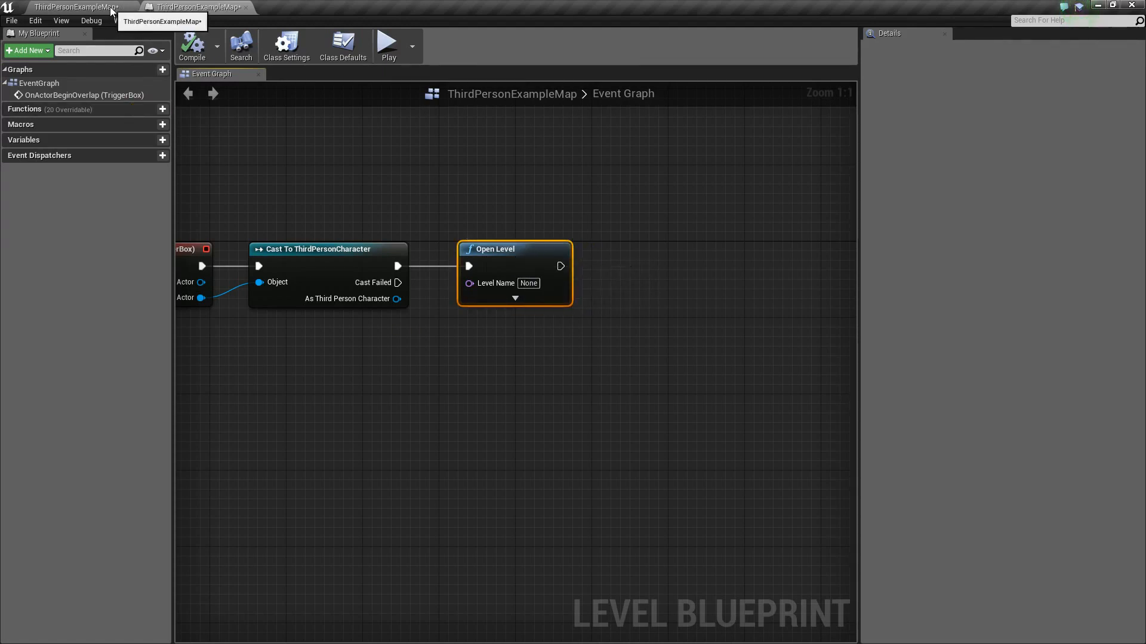
Check the level's asset name, then enter TestLevel as the Open Level node's Level Name
left_click(193, 7)
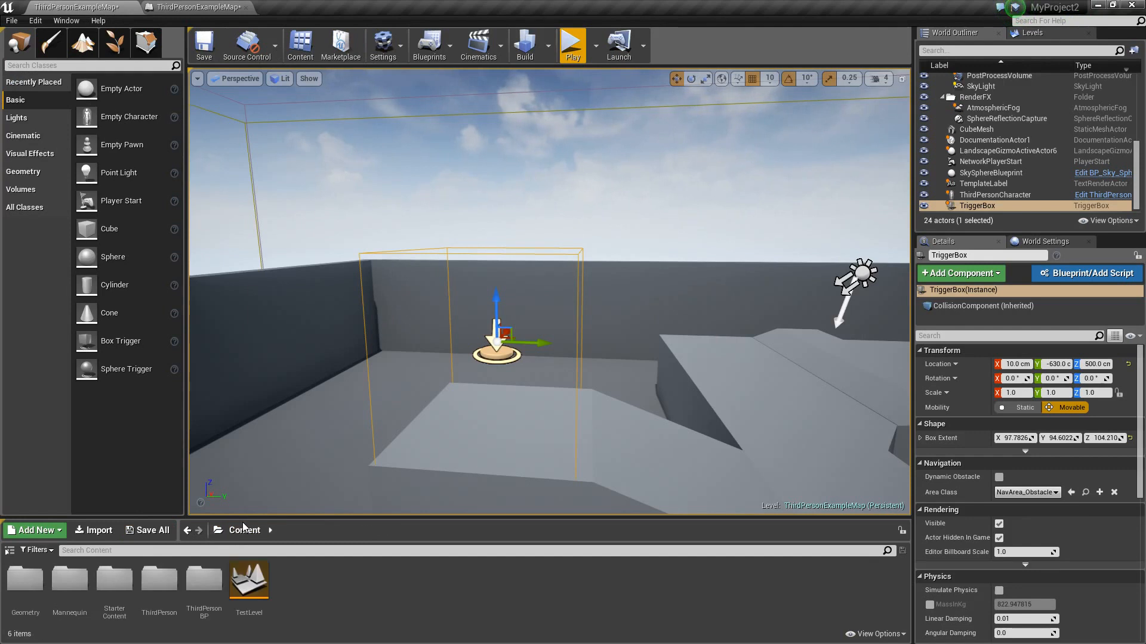
mouse_move(248, 581)
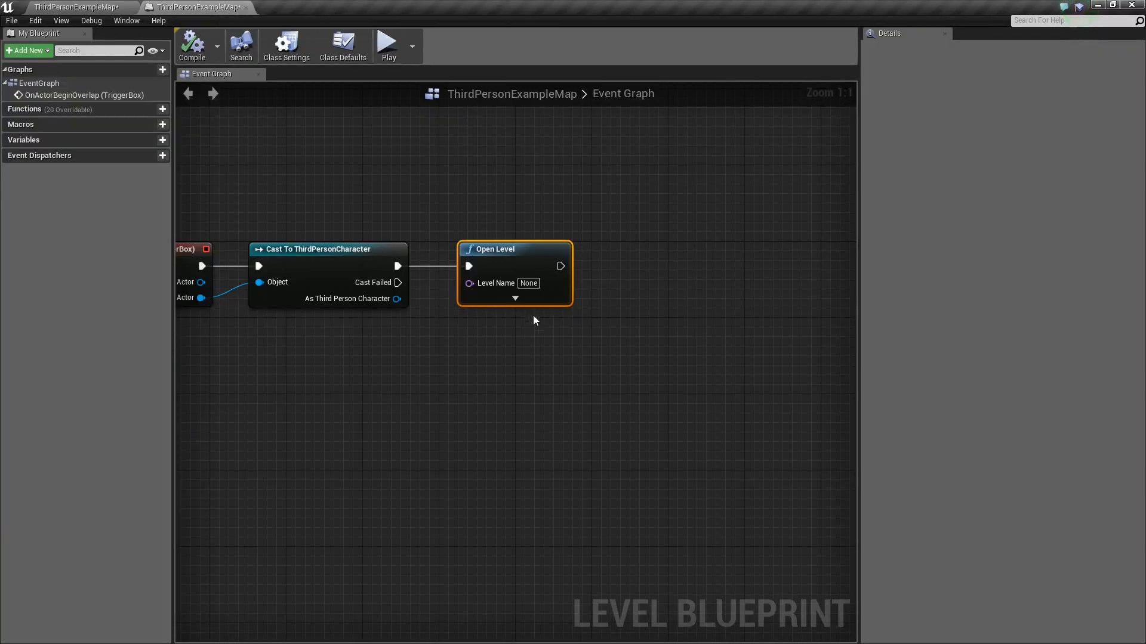
type("Test")
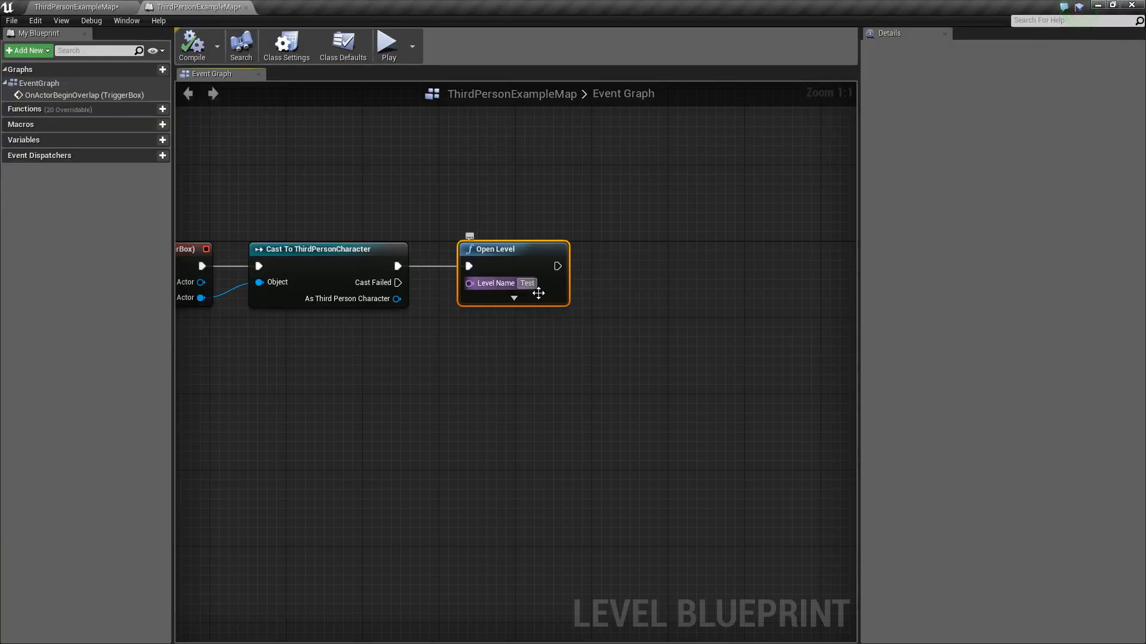
type("Level")
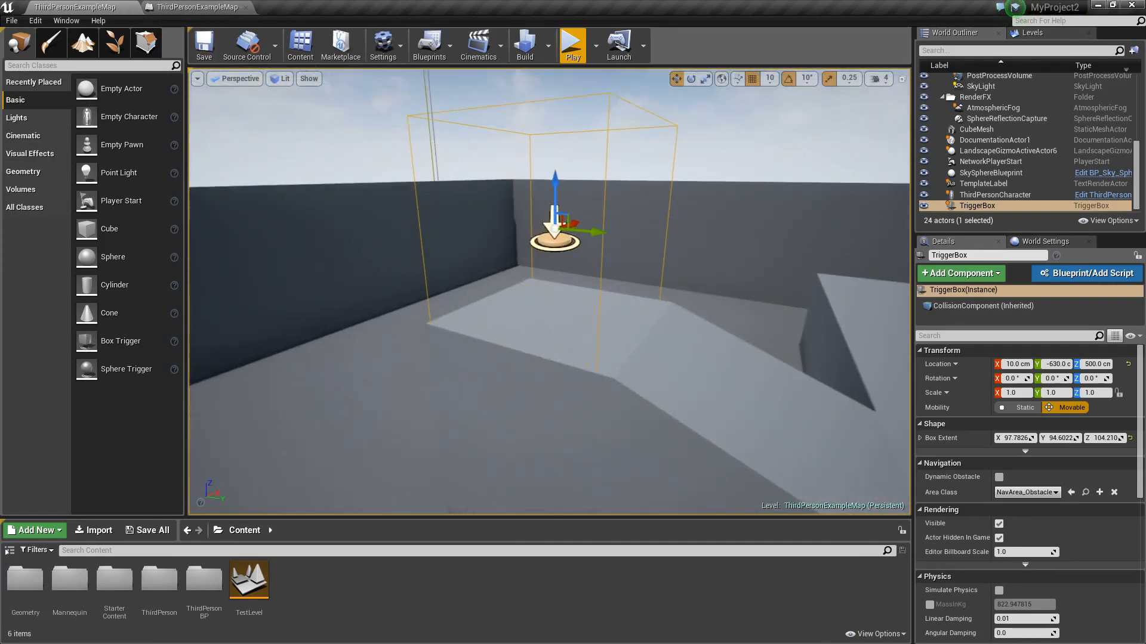
Select ThirdPersonCharacter and then TriggerBox in the World Outliner
left_click(993, 194)
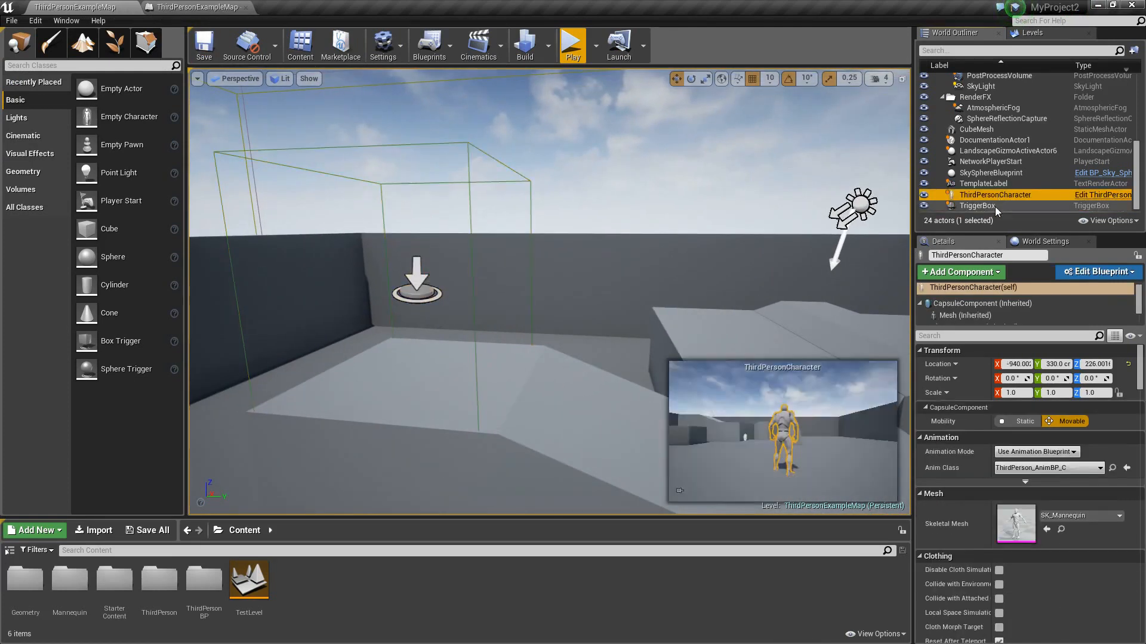
left_click(977, 206)
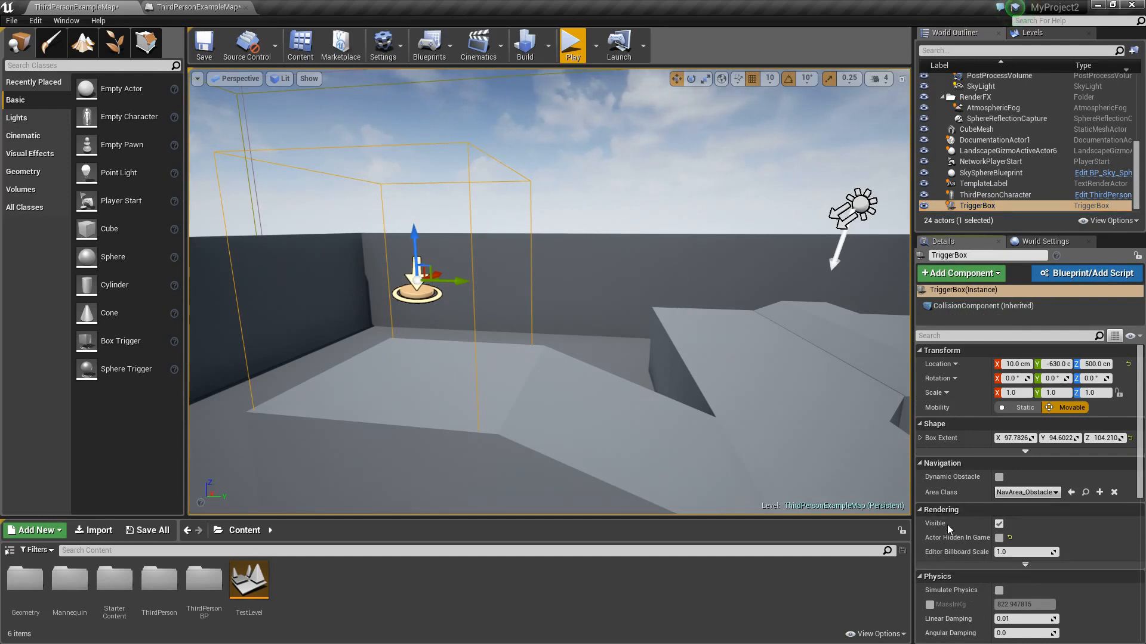
mouse_move(500, 235)
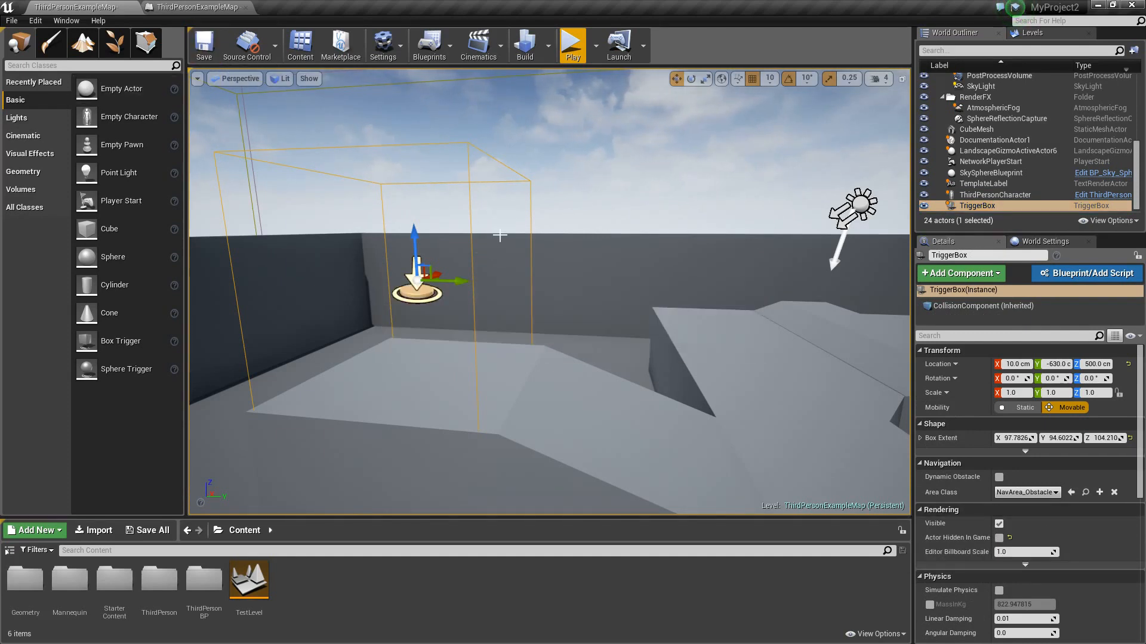
left_click(572, 43)
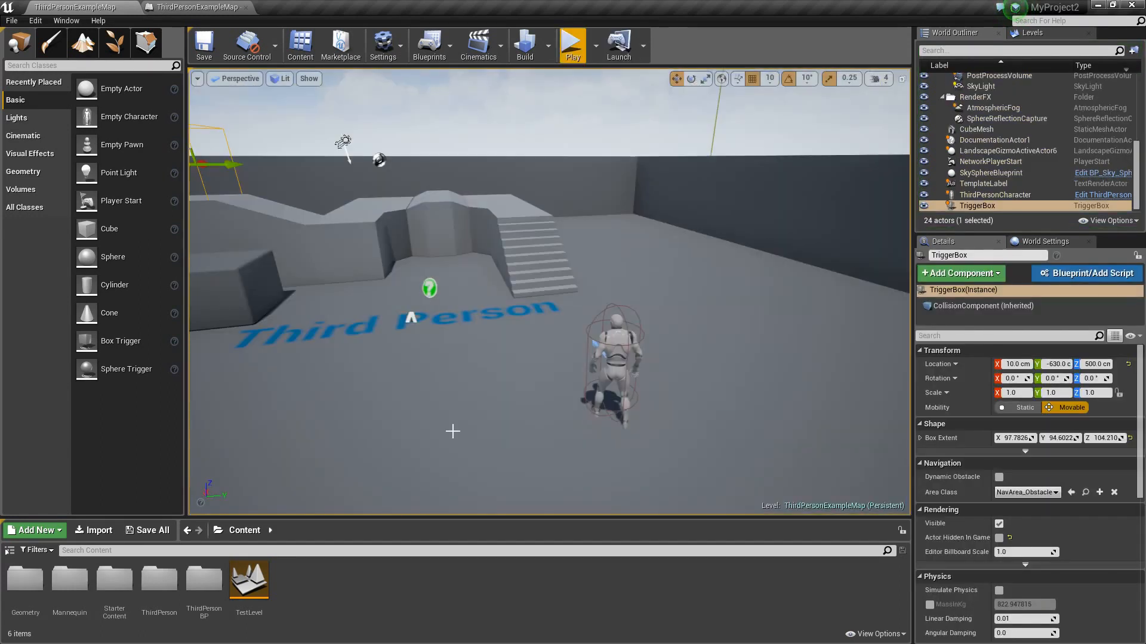
mouse_move(563, 420)
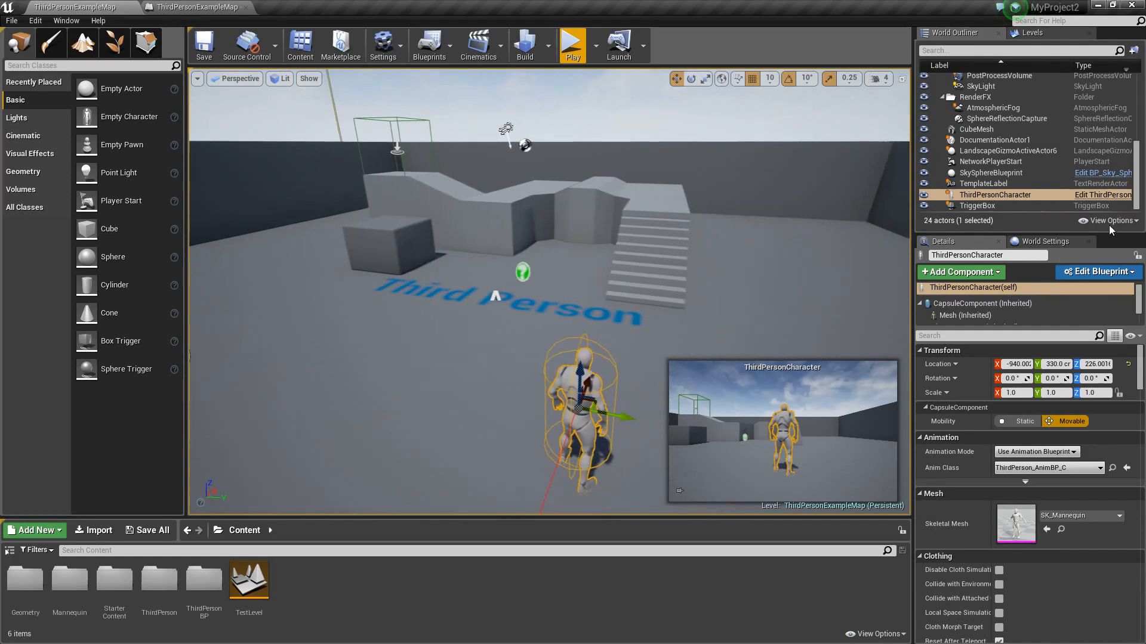
Add a PlayerLevel variable to the ThirdPersonCharacter blueprint and compile it
left_click(1094, 271)
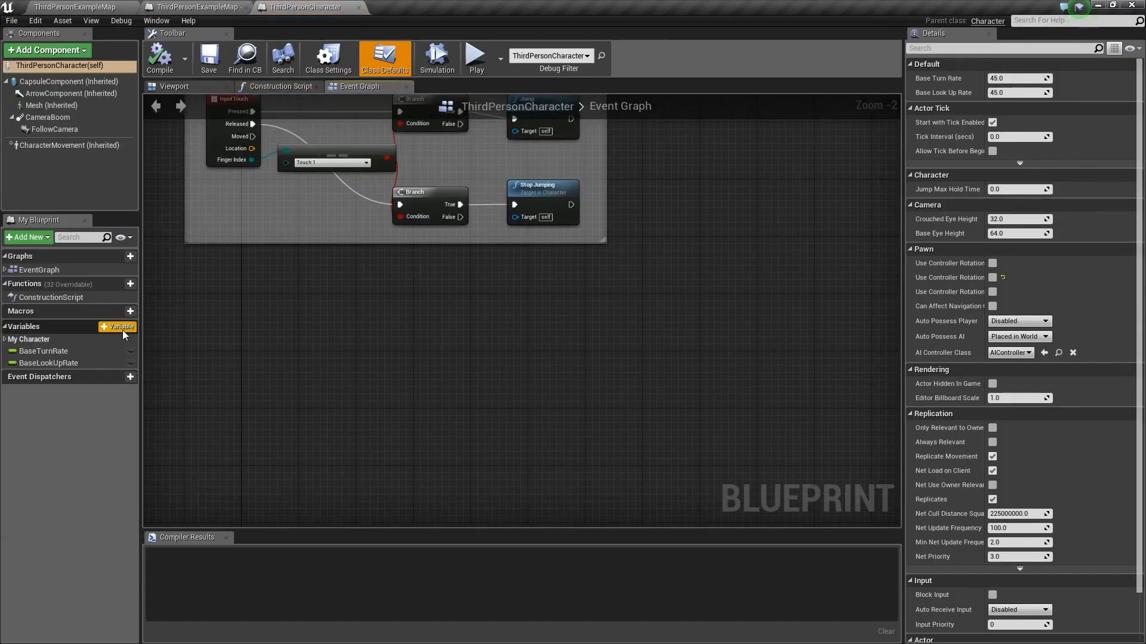
left_click(118, 326)
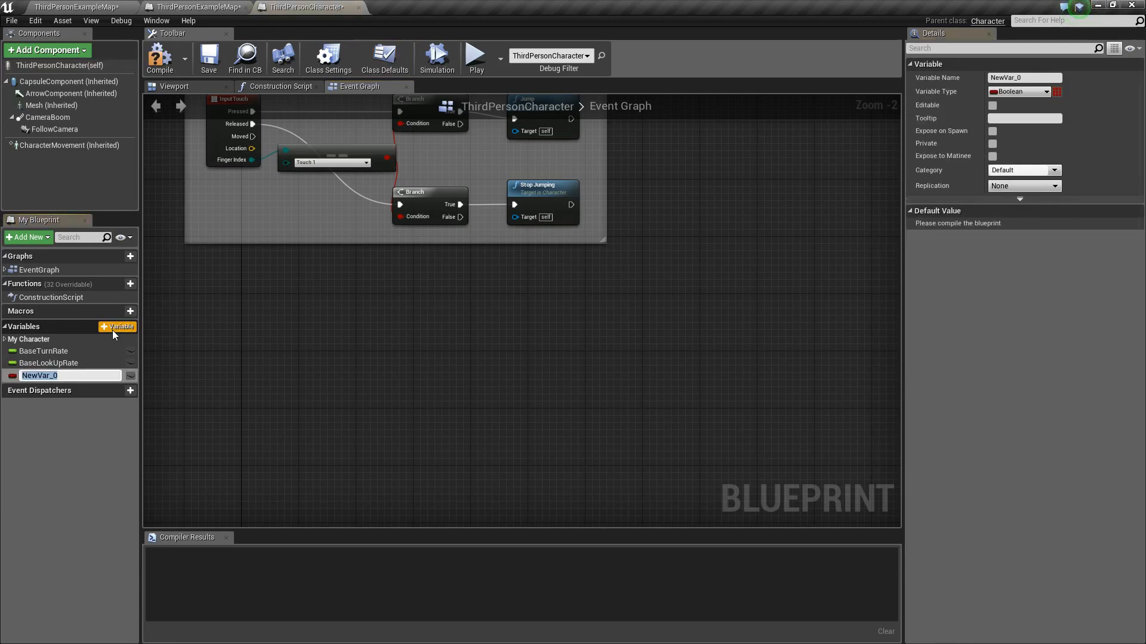
type("PlayerLe")
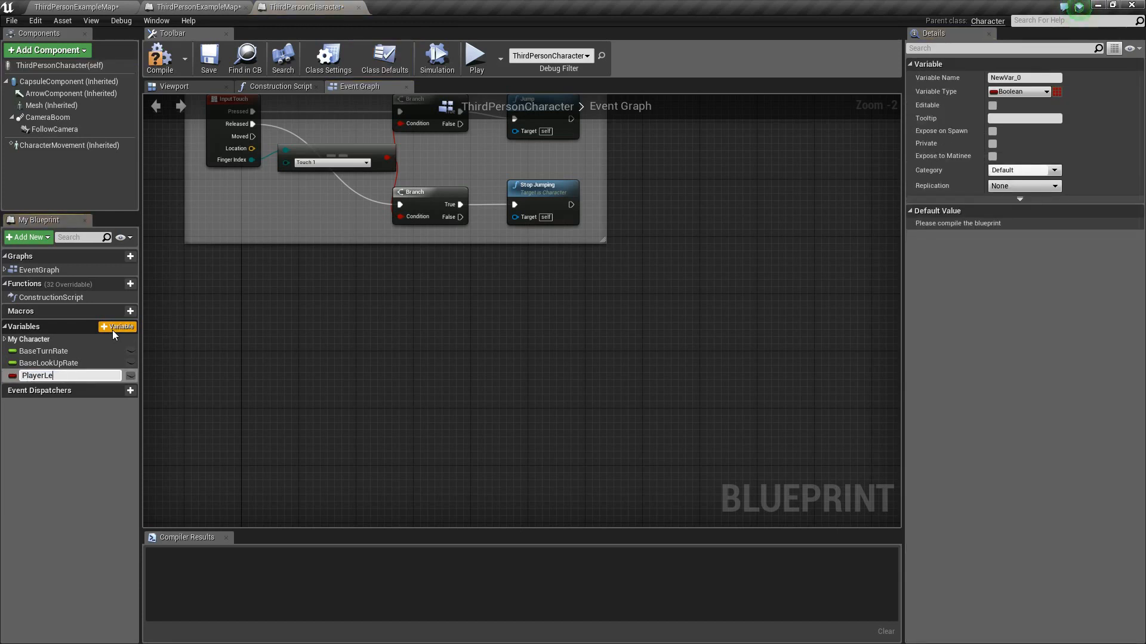
type("PlayerLevel")
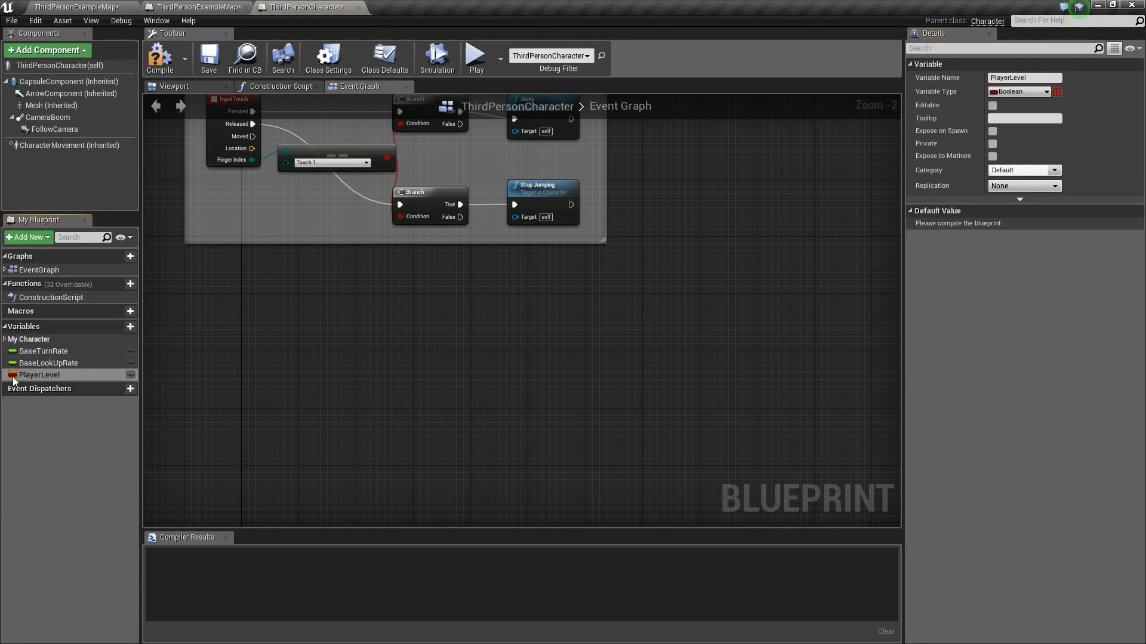
left_click(1019, 91)
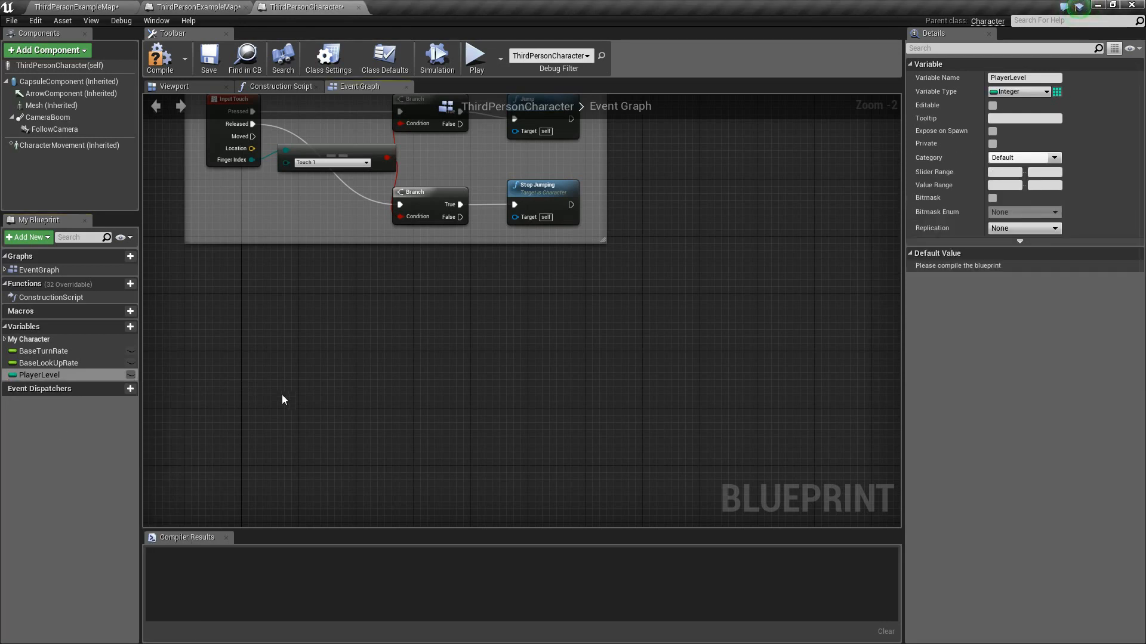
left_click(159, 58)
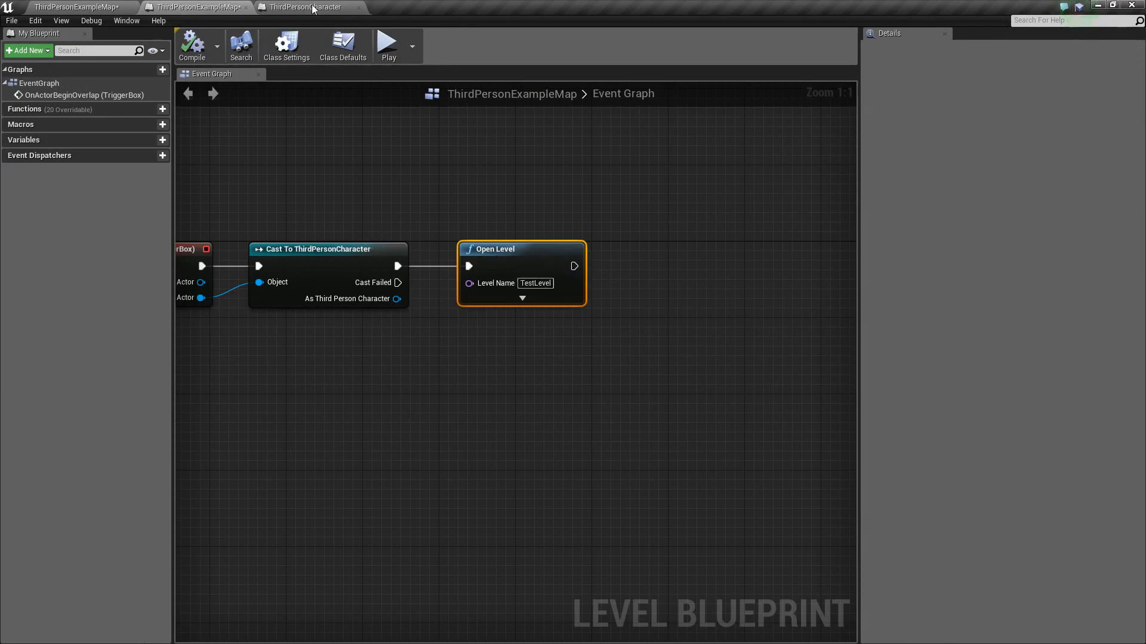
left_click(303, 6)
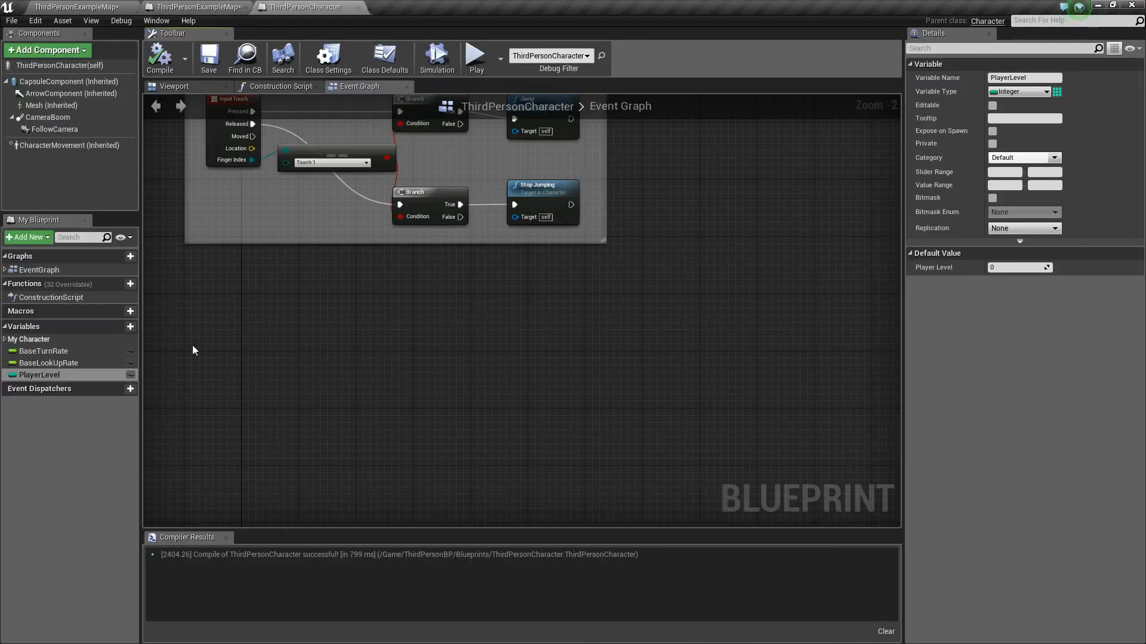
mouse_move(462, 358)
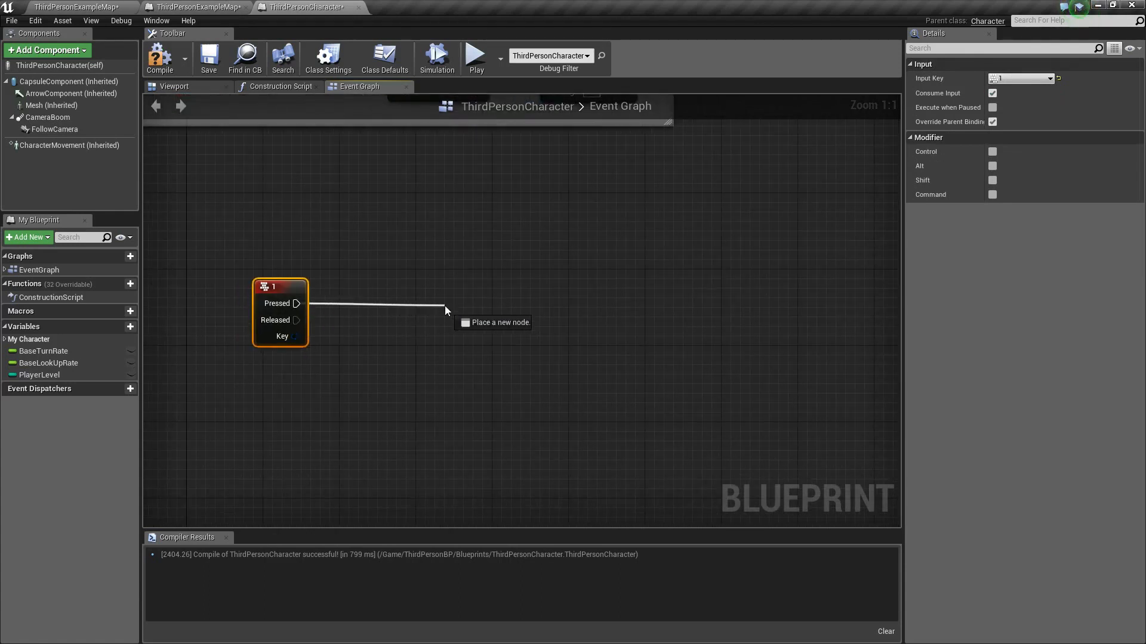
On key 1, set PlayerLevel to its current value plus 1 and print the result
type("set player lev")
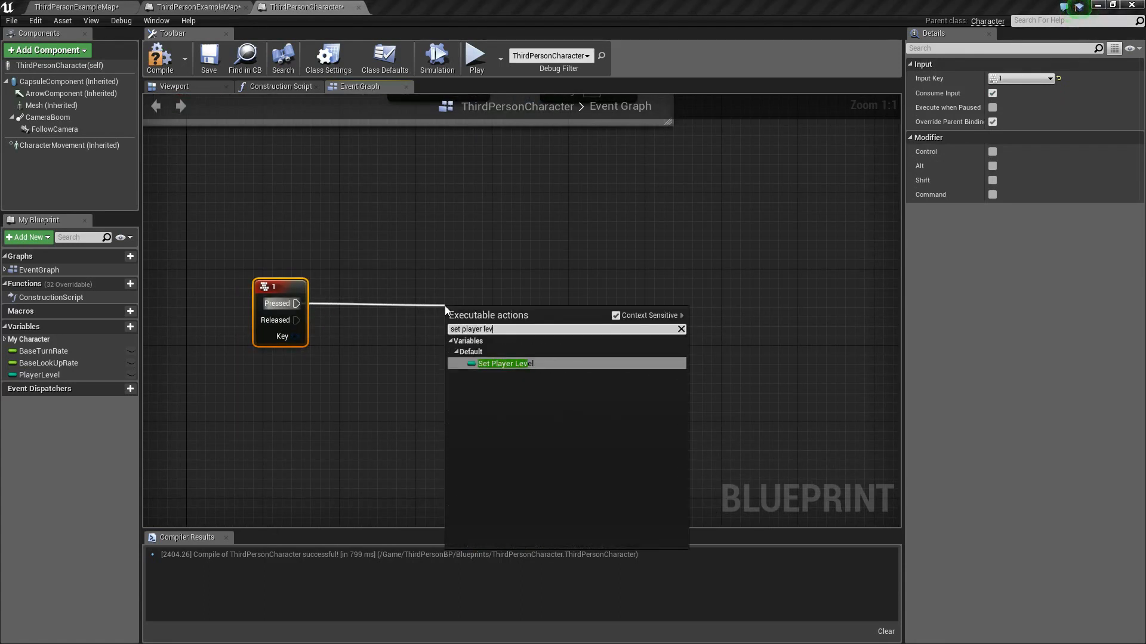
left_click(502, 364)
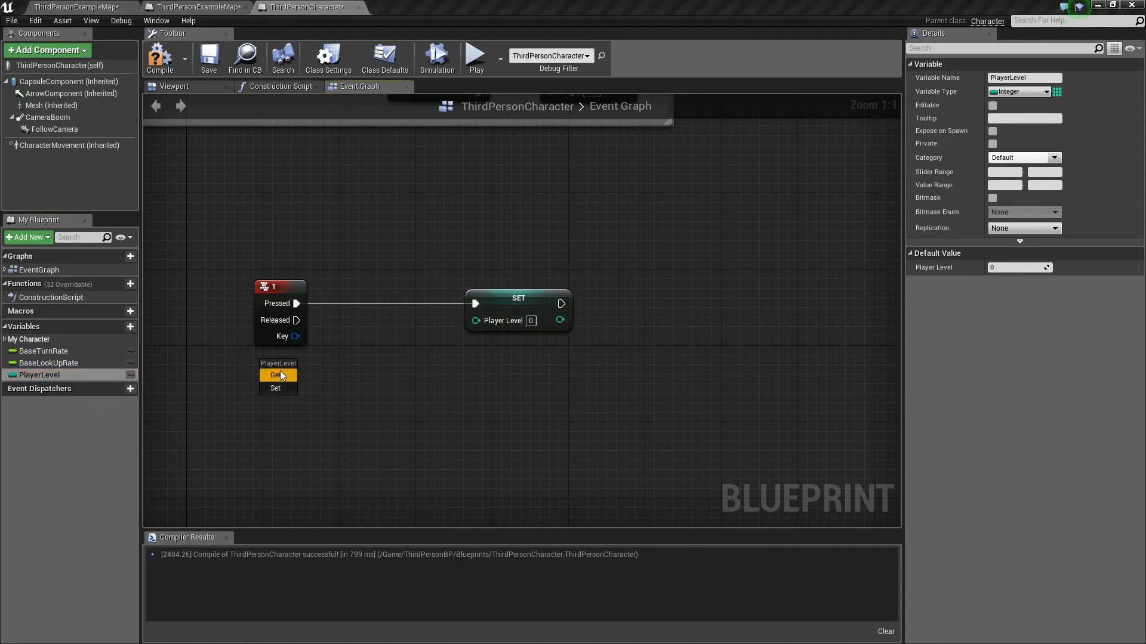
left_click(274, 375)
type("+")
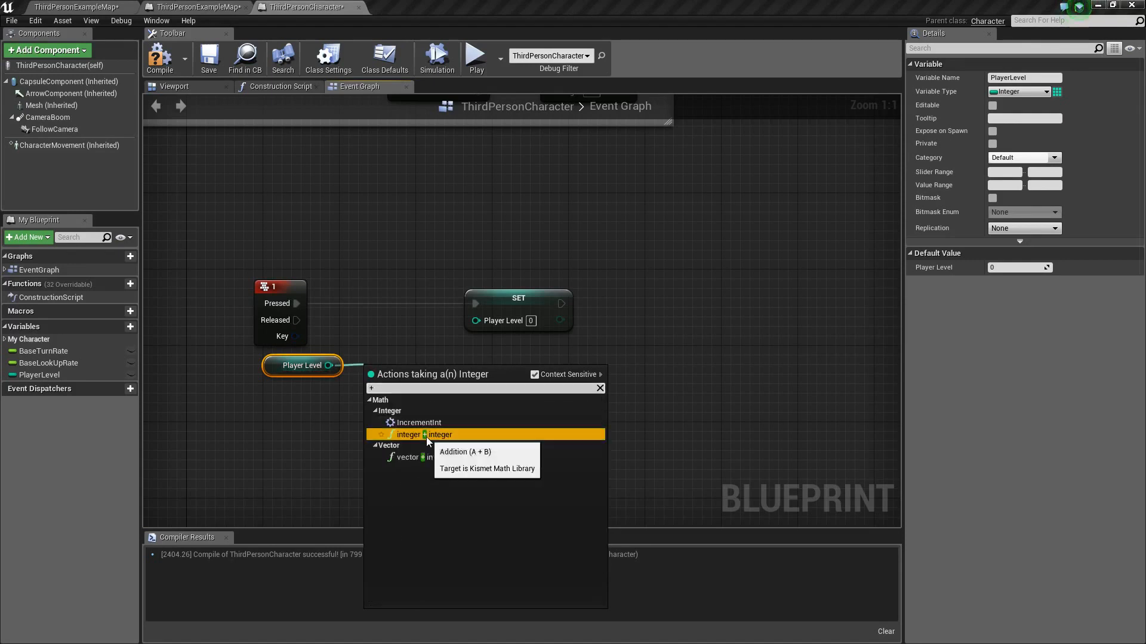
left_click(422, 434)
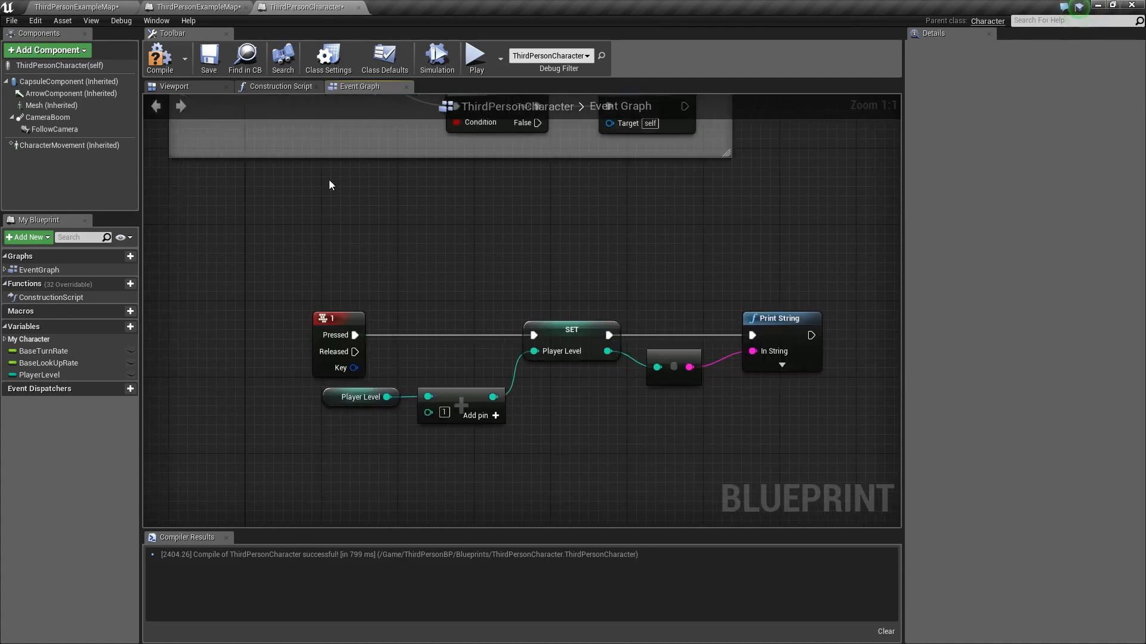
left_click(360, 397)
type("get player le")
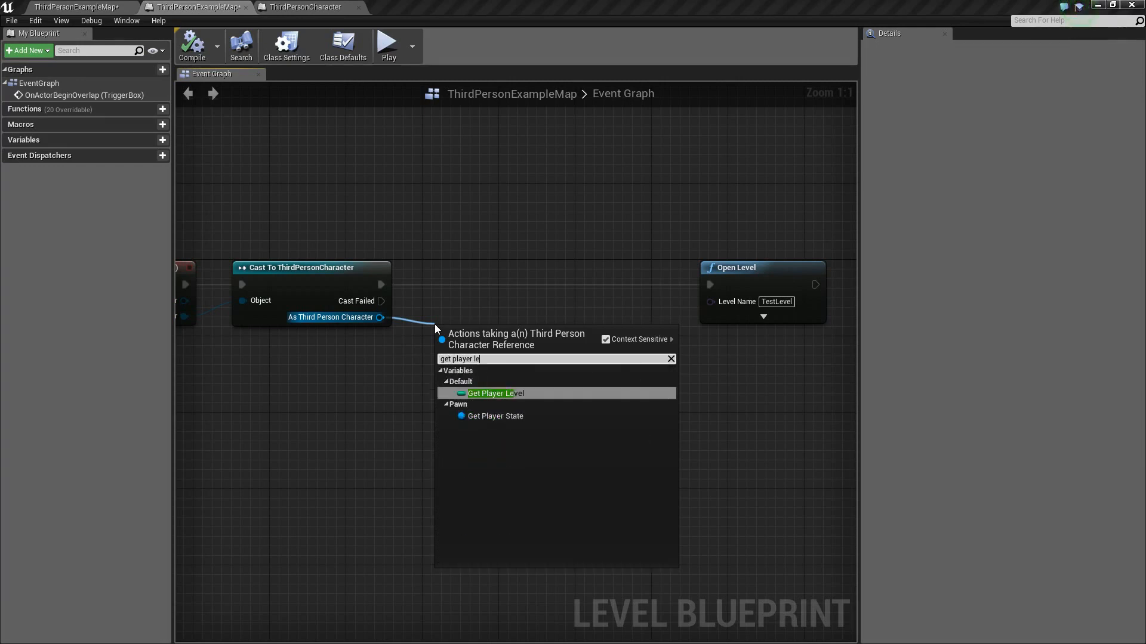
Compare the cast character's PlayerLevel >= 5 and route the trigger through a Branch on it
left_click(495, 393)
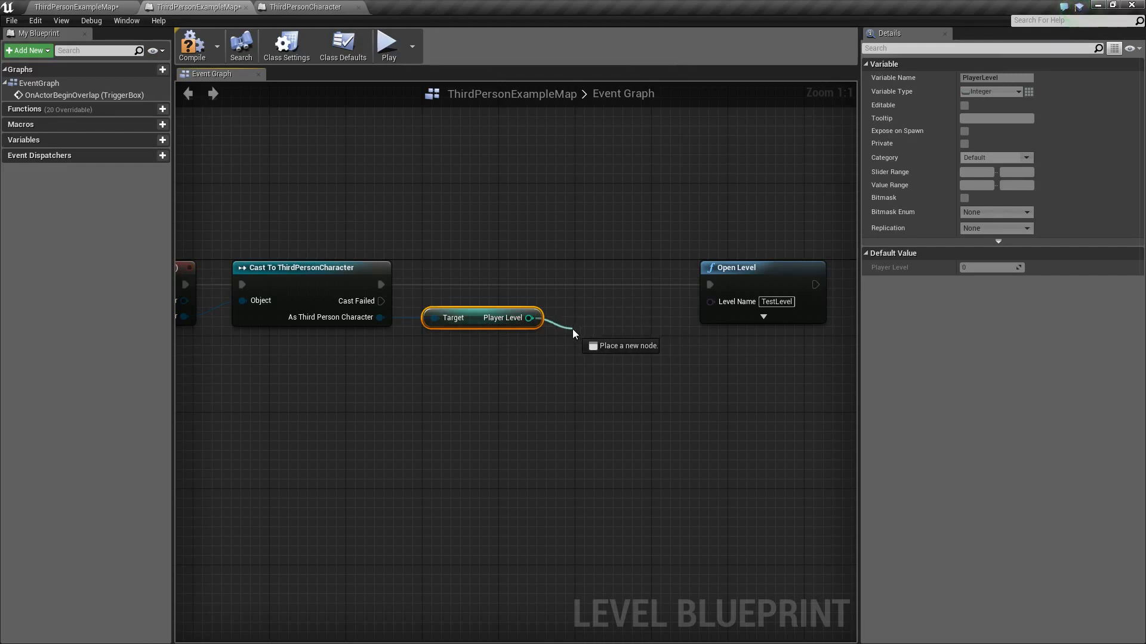
left_click(530, 317)
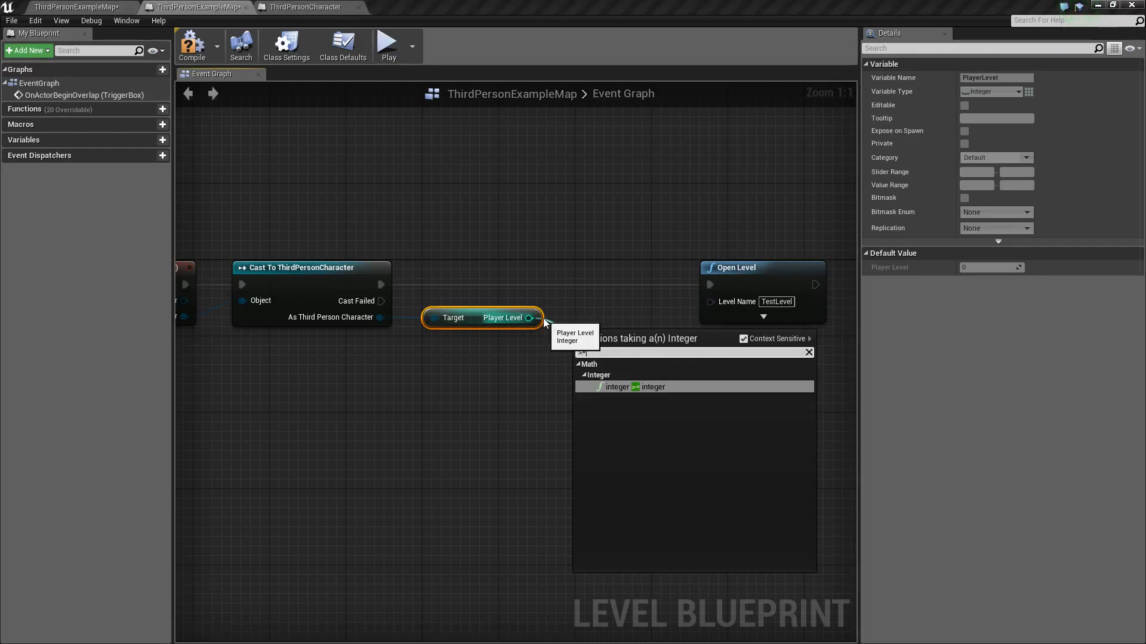
left_click(635, 387)
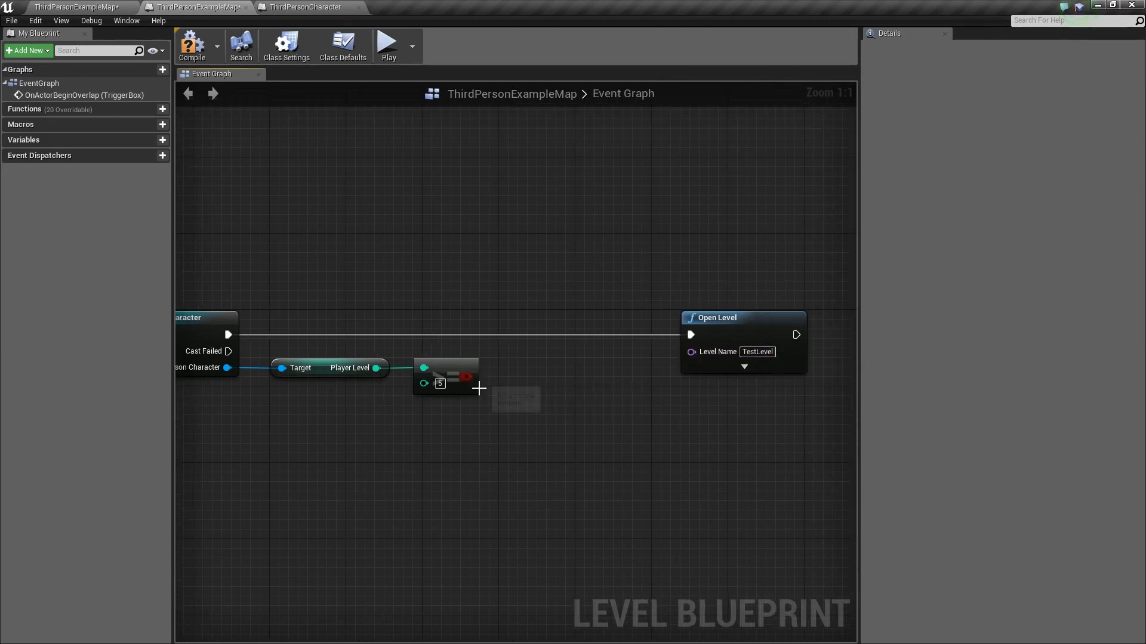
left_click_drag(468, 377, 527, 358)
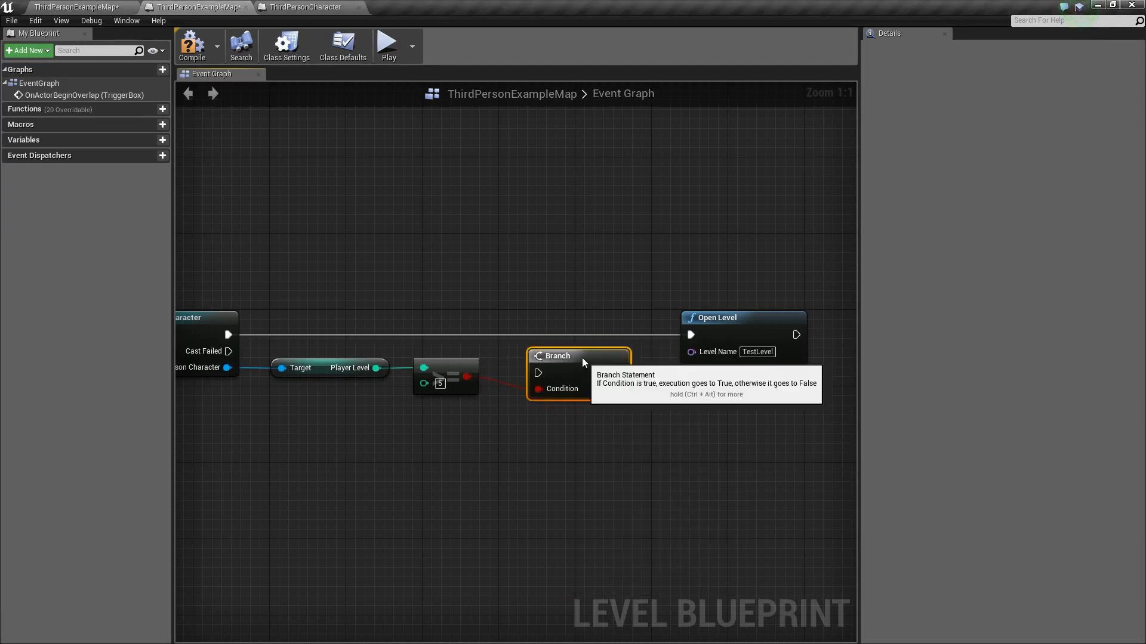
left_click_drag(556, 356, 537, 327)
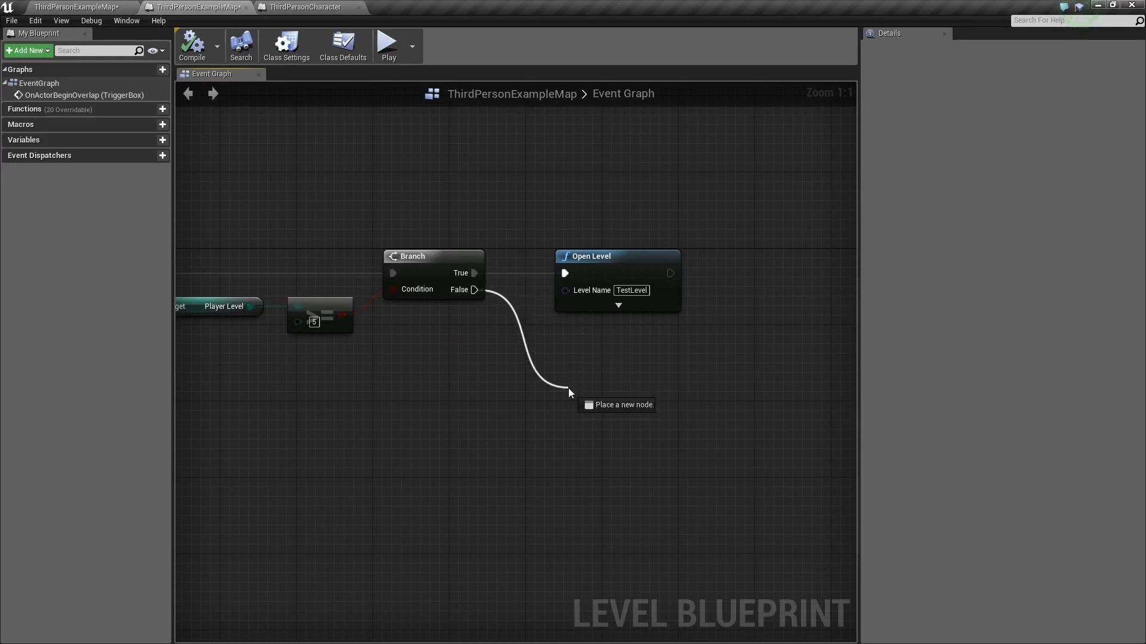
Print "Not a high enough level" on the Branch's False path
left_click(570, 376)
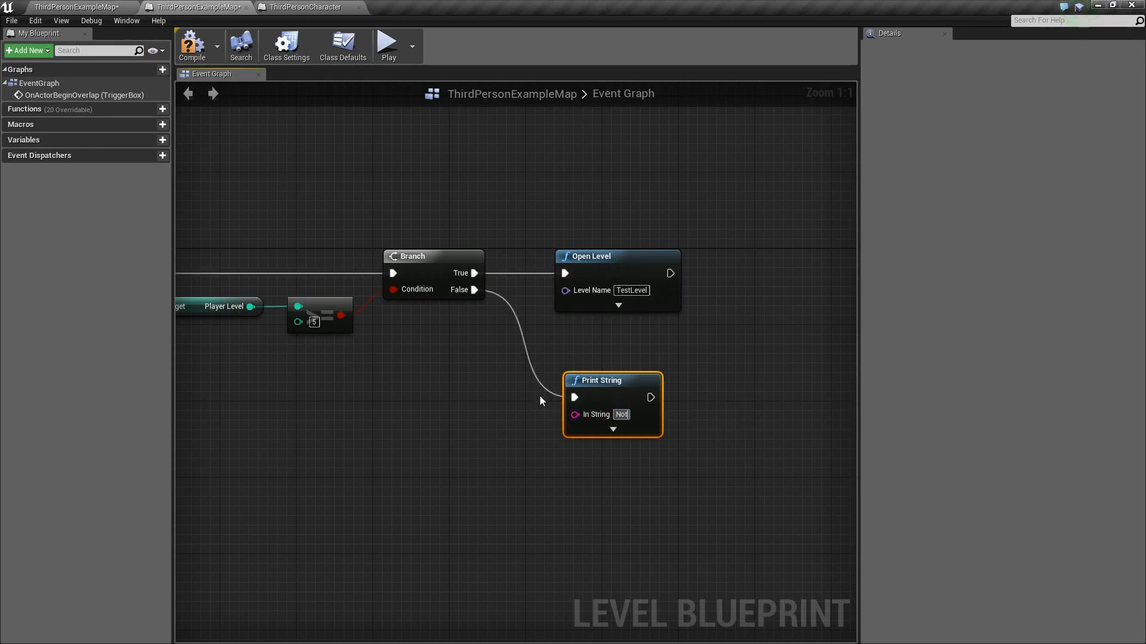
type("Not a high enough")
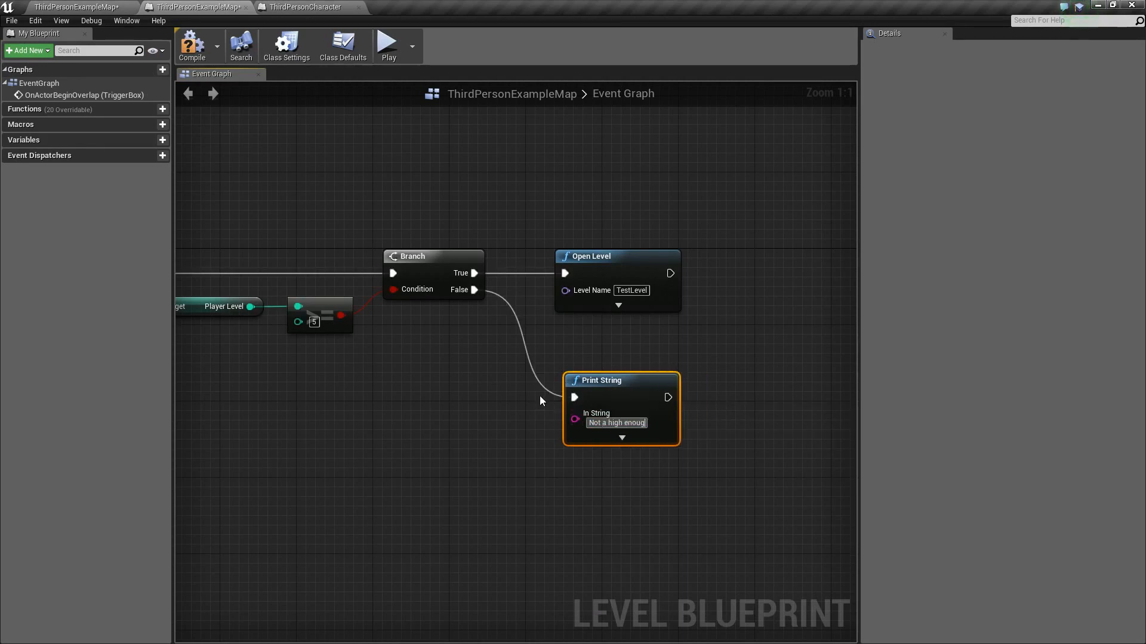
type("level")
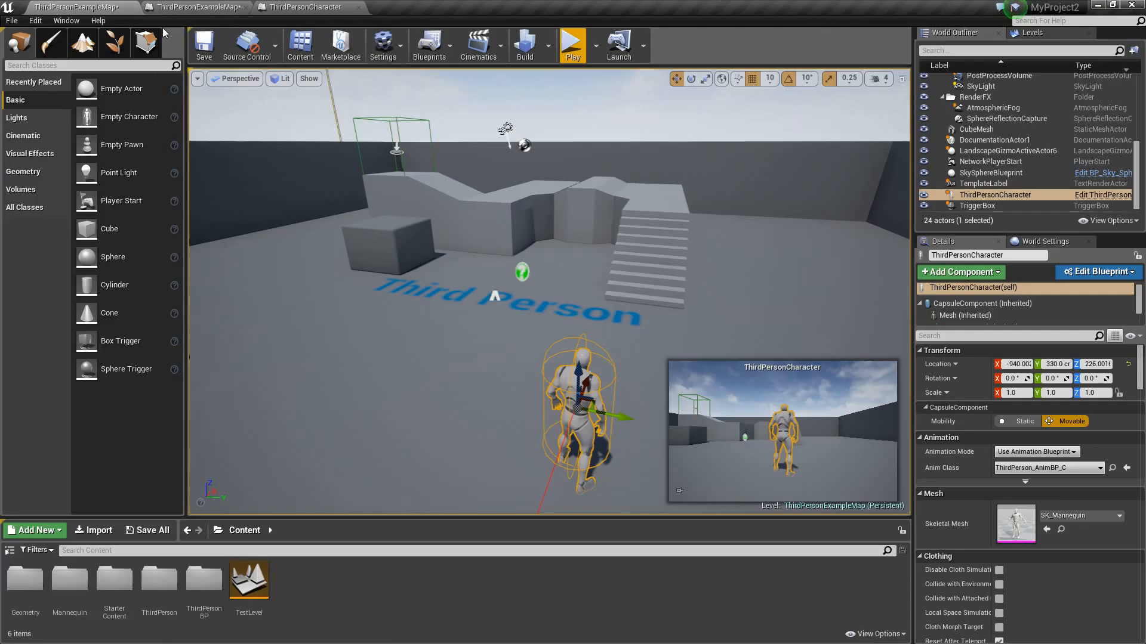
mouse_move(572, 46)
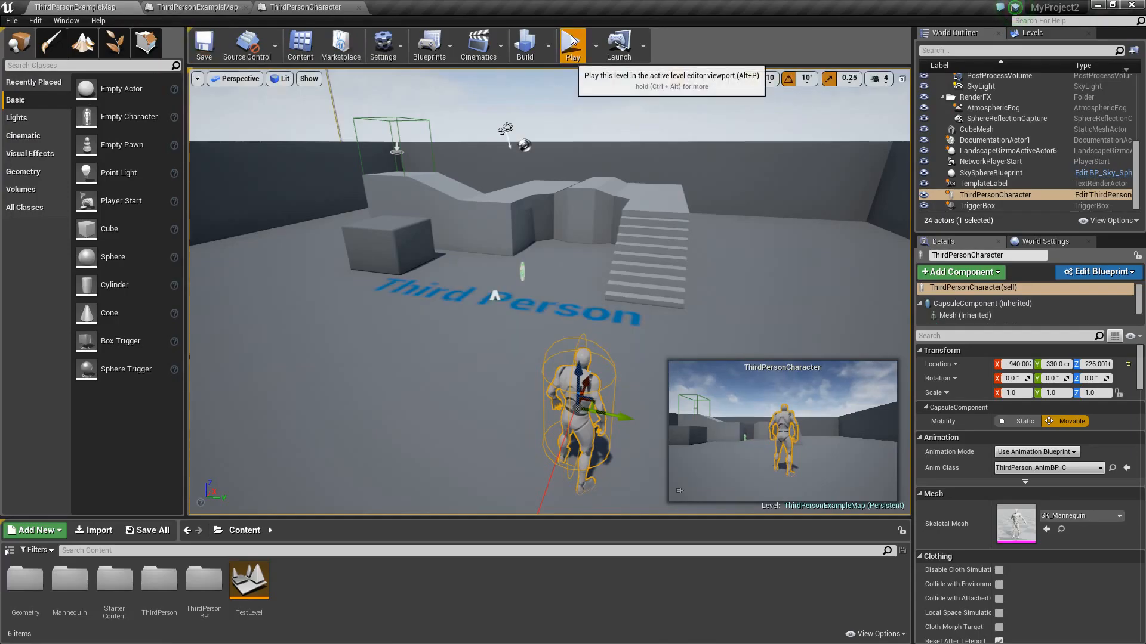
Play the map in the editor viewport to test the level-gated trigger
left_click(573, 44)
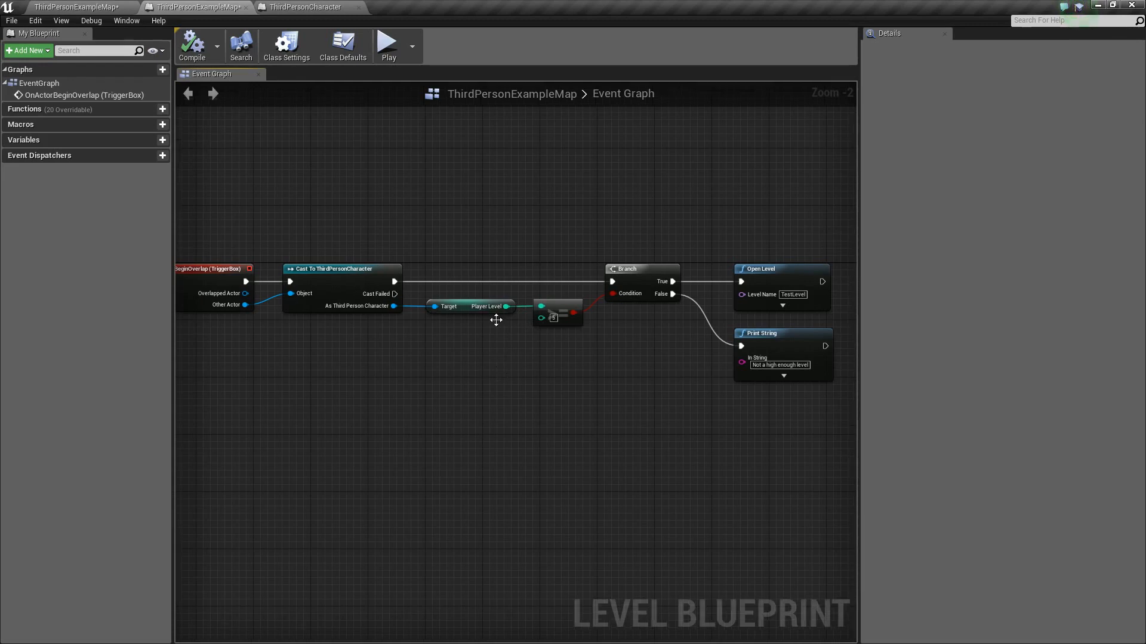
mouse_move(410, 314)
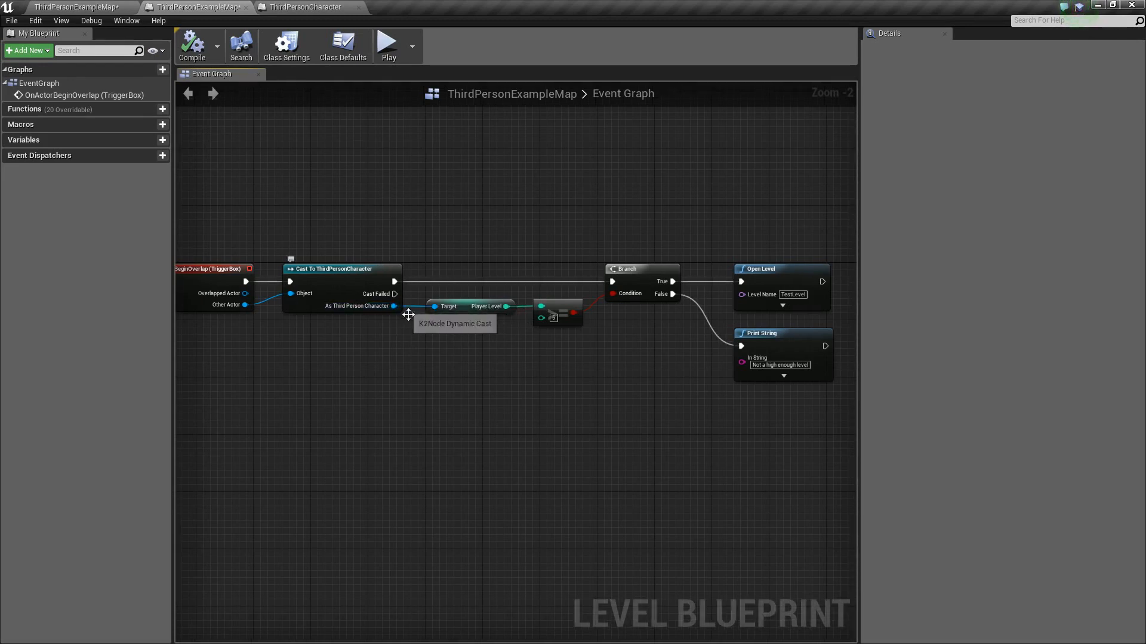
mouse_move(404, 336)
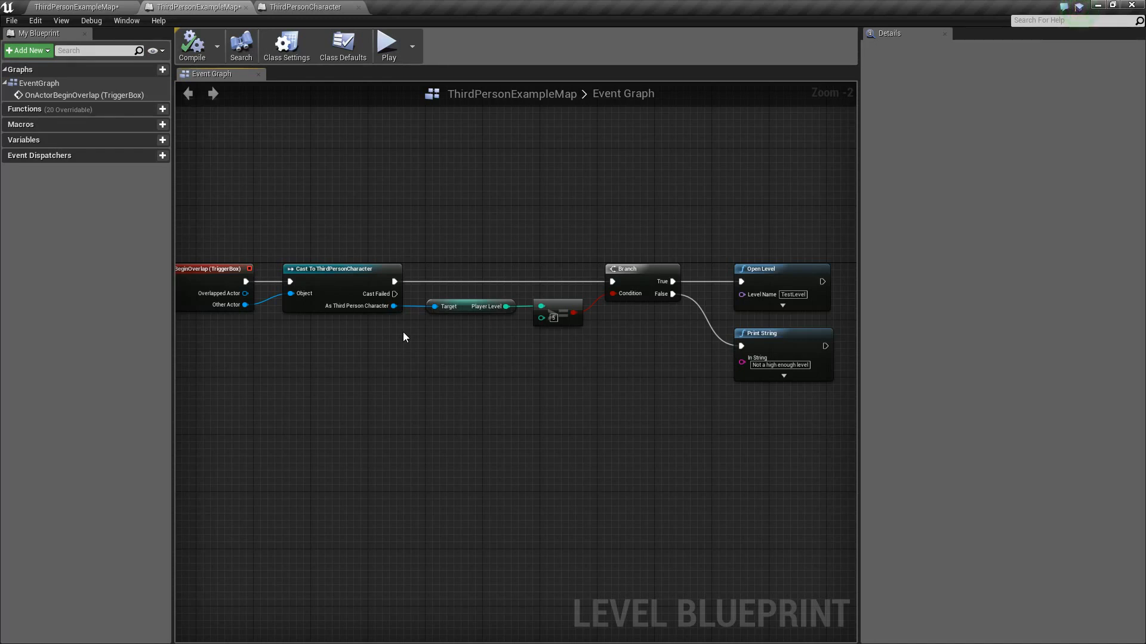
mouse_move(440, 336)
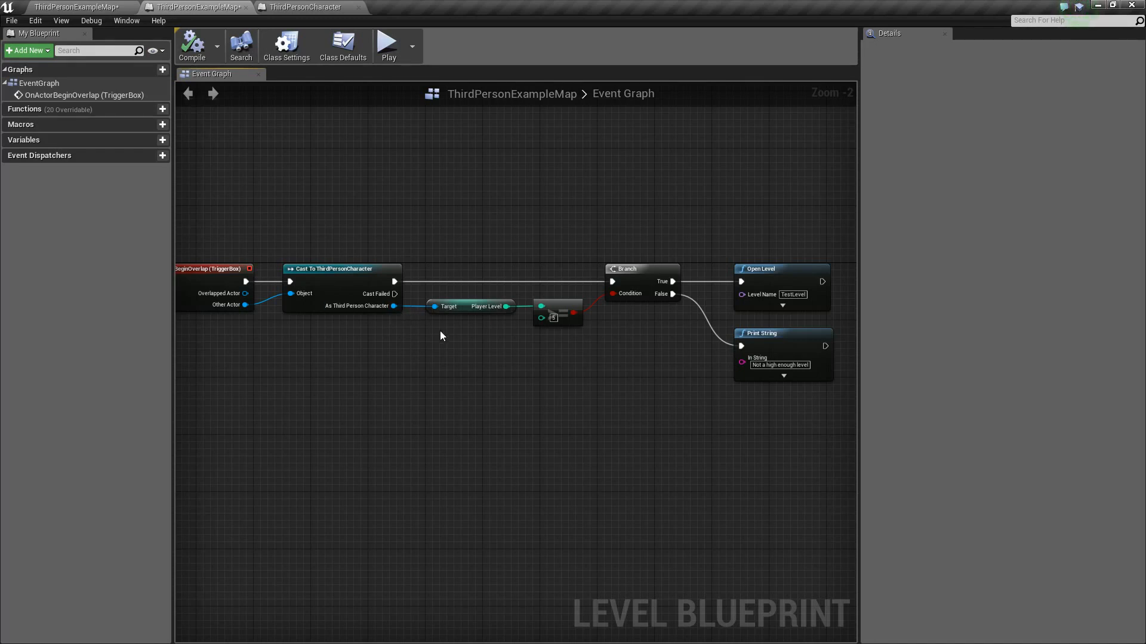